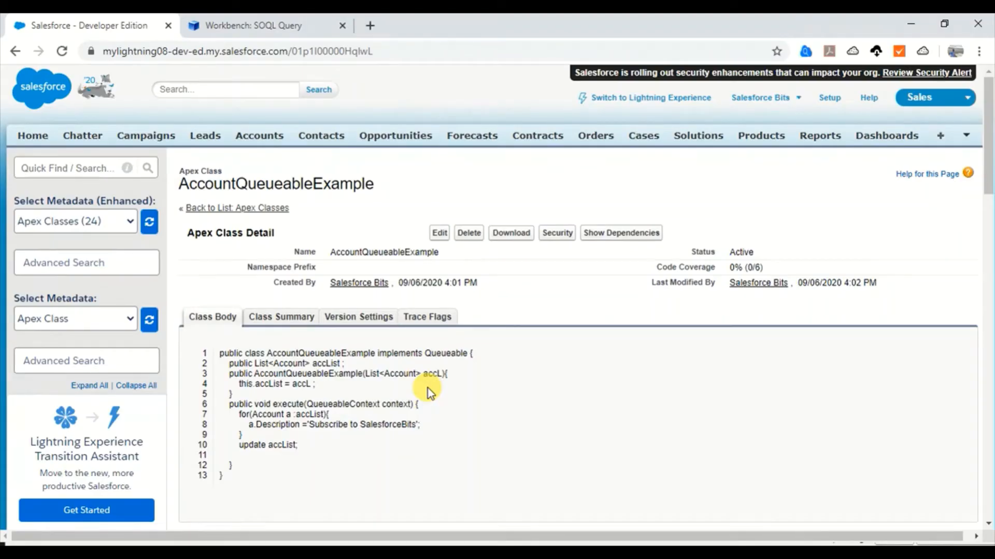
{"action": "mouse_move", "coordinate": [261, 345]}
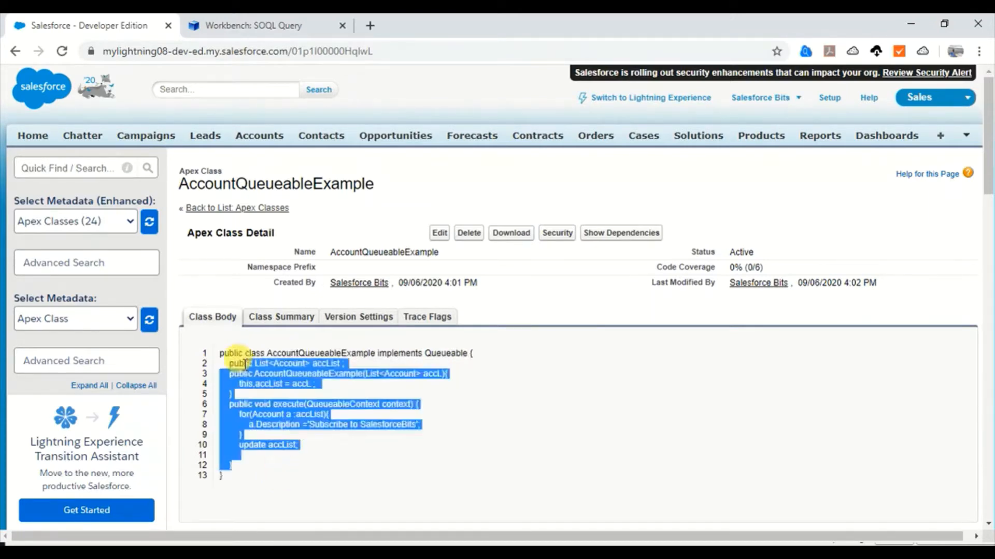
Create a new Apex class from Apex Classes and paste the AccountQueueableExample Queueable code
{"action": "left_click", "coordinate": [225, 353]}
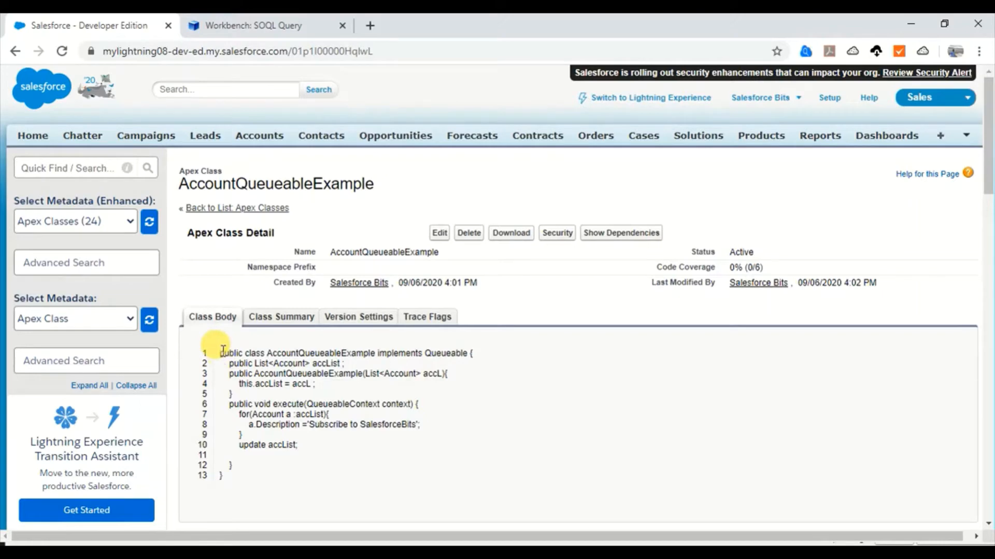
{"action": "mouse_move", "coordinate": [285, 478]}
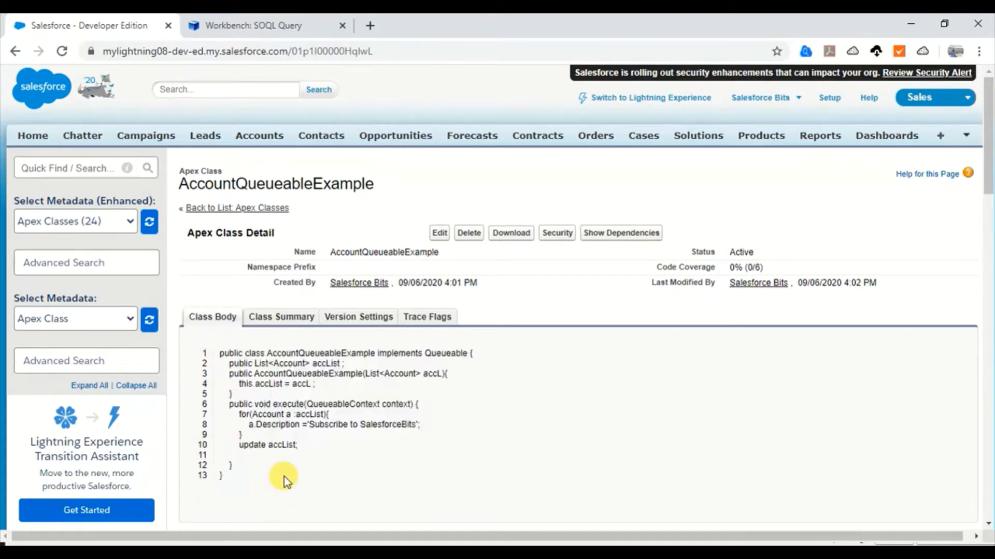
{"action": "mouse_move", "coordinate": [273, 466]}
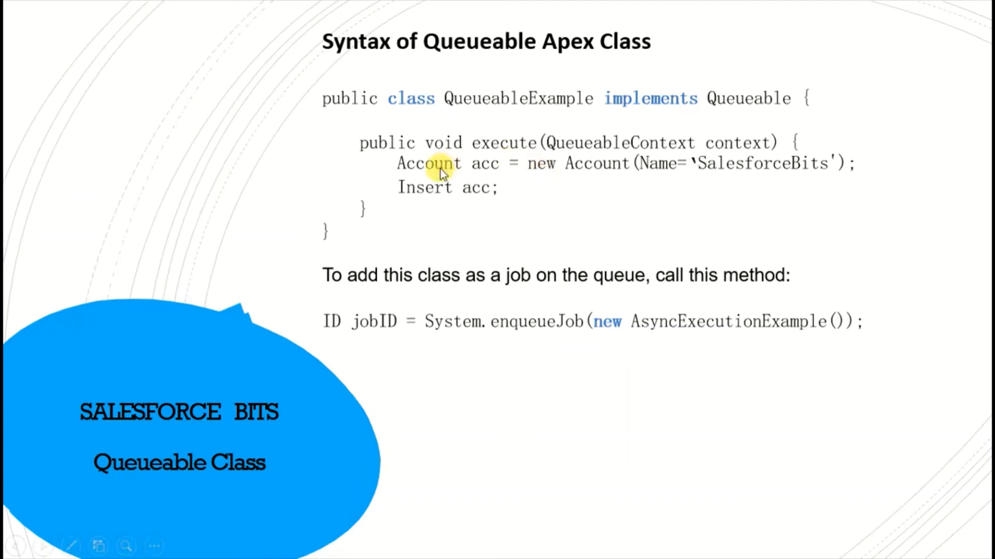
{"action": "mouse_move", "coordinate": [710, 155]}
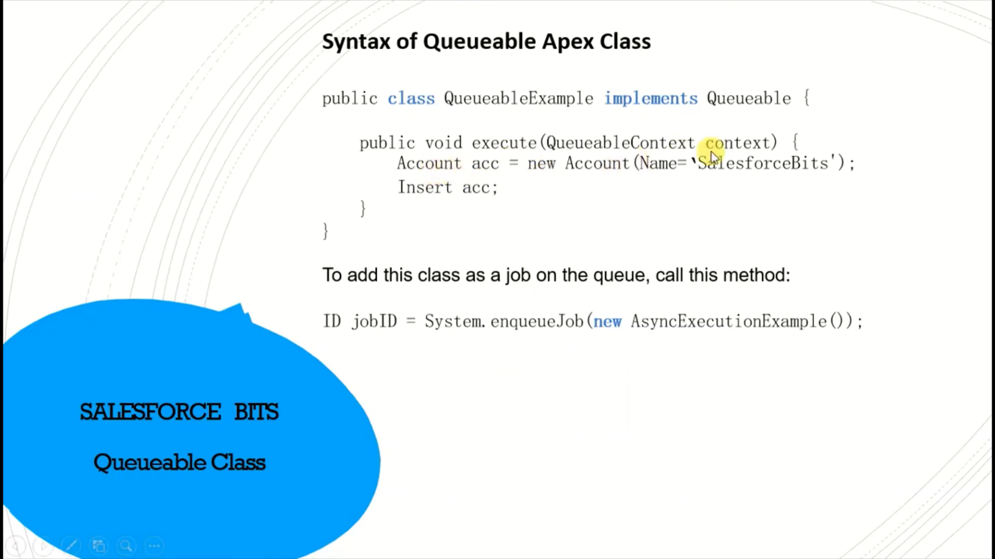
{"action": "mouse_move", "coordinate": [511, 192]}
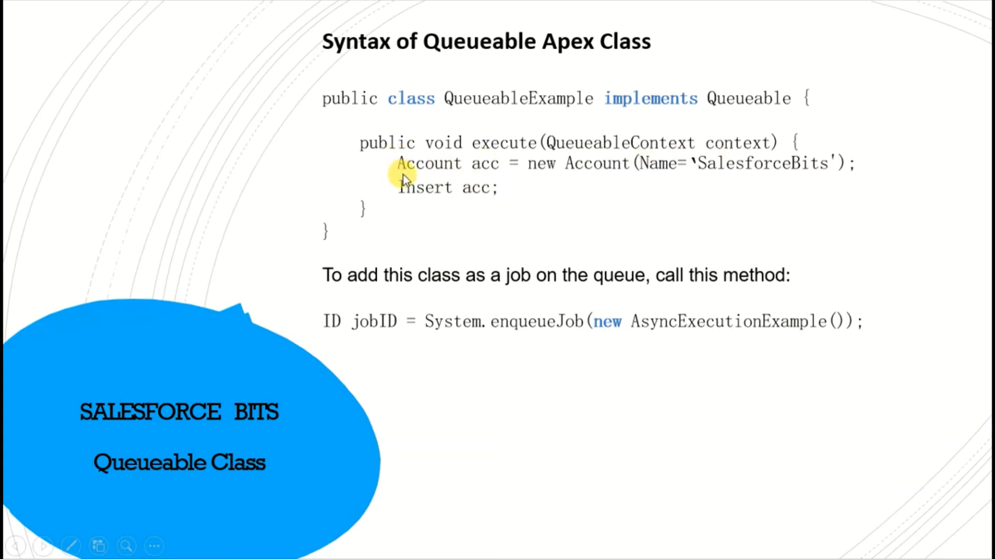
{"action": "mouse_move", "coordinate": [510, 190]}
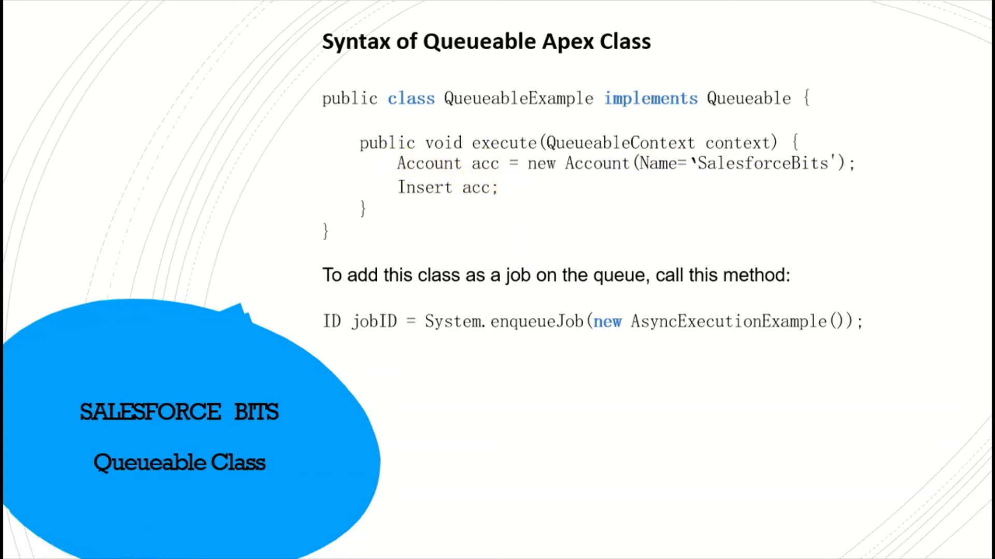
{"action": "mouse_move", "coordinate": [470, 193]}
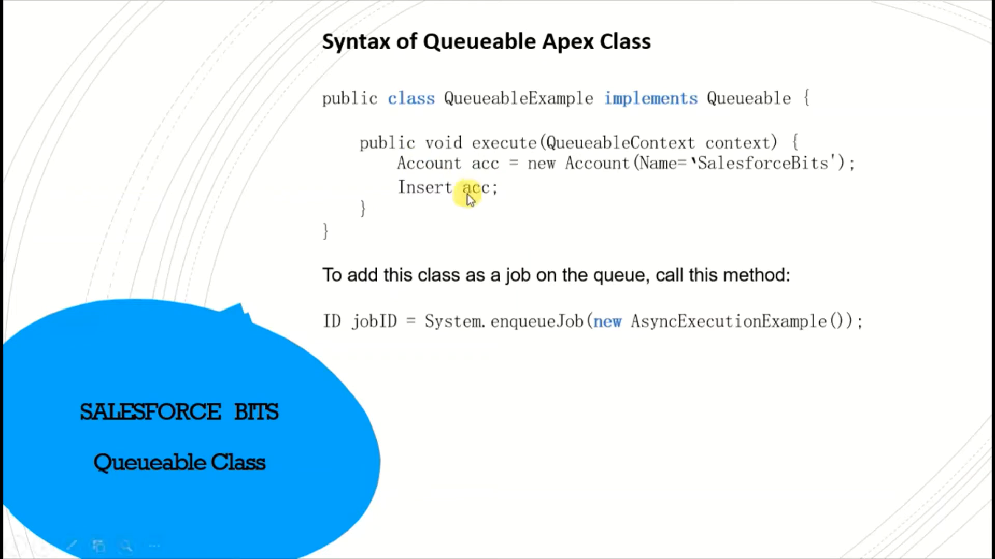
{"action": "mouse_move", "coordinate": [416, 190]}
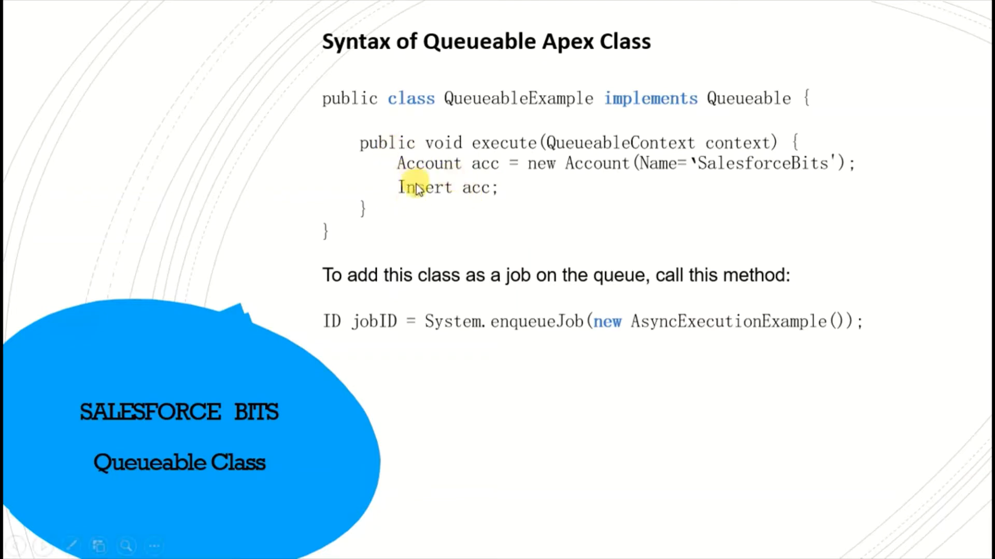
{"action": "mouse_move", "coordinate": [726, 192]}
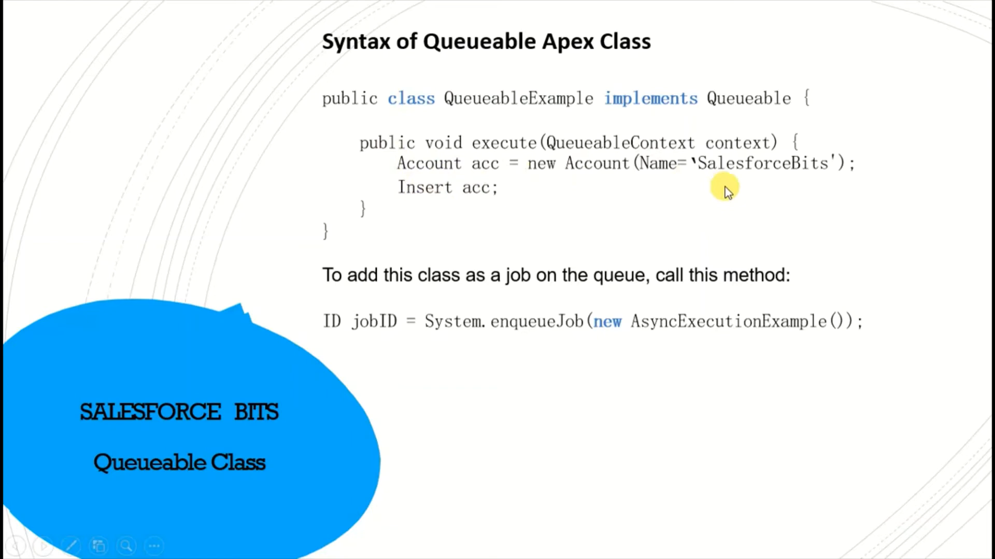
{"action": "mouse_move", "coordinate": [546, 273]}
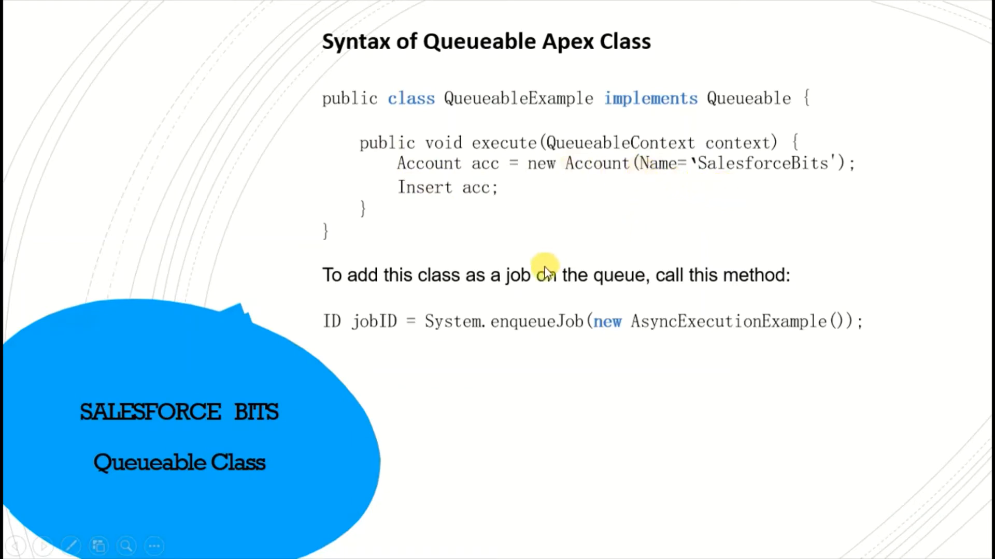
{"action": "mouse_move", "coordinate": [692, 330]}
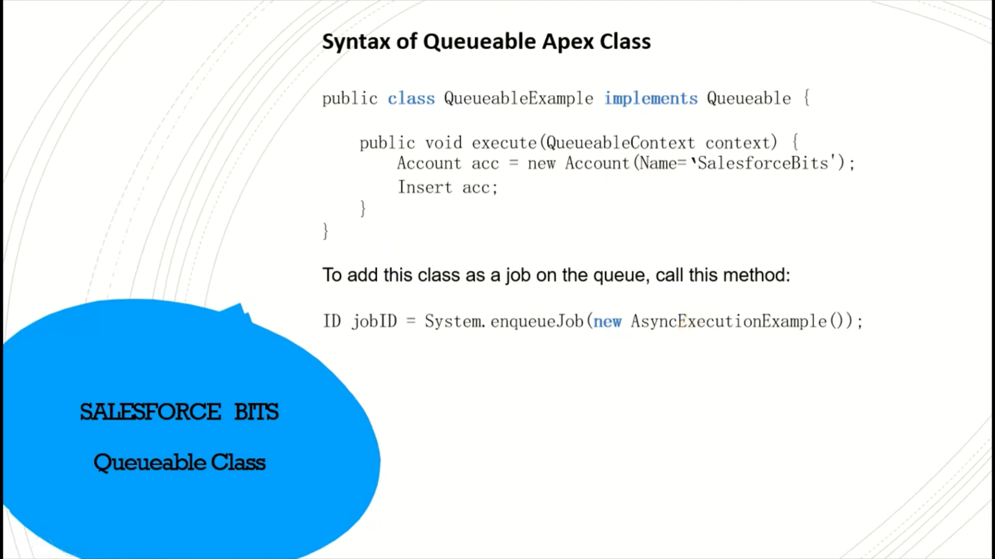
{"action": "mouse_move", "coordinate": [574, 361]}
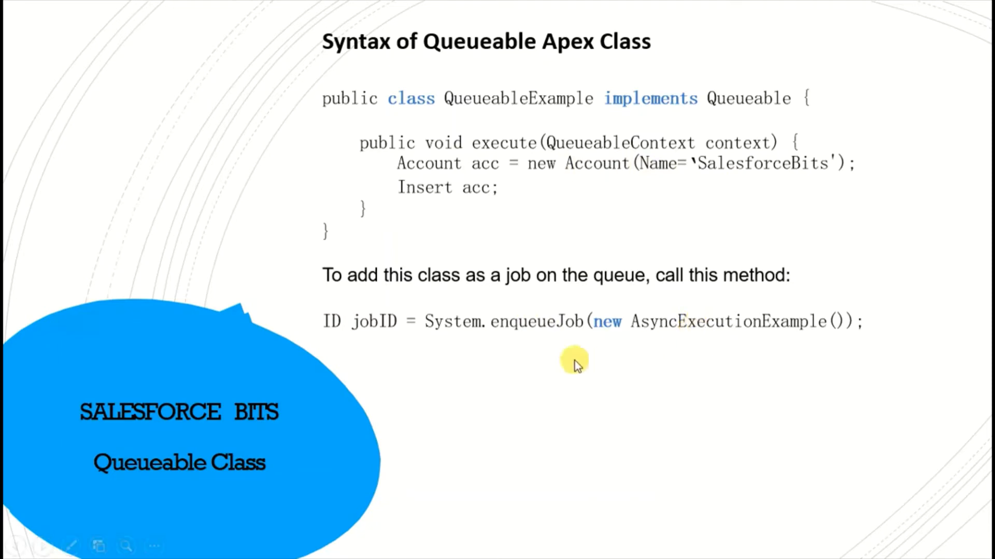
{"action": "mouse_move", "coordinate": [412, 323]}
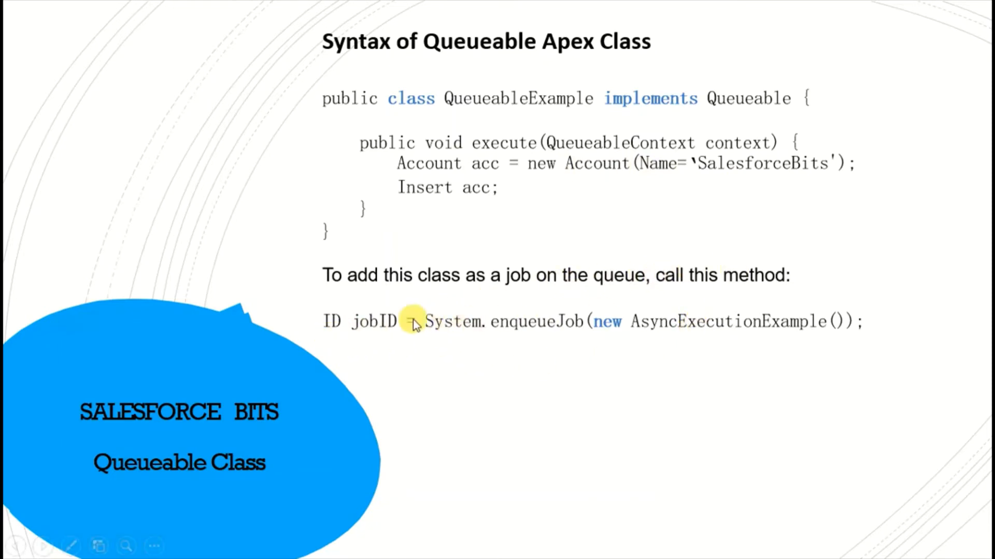
{"action": "mouse_move", "coordinate": [540, 338]}
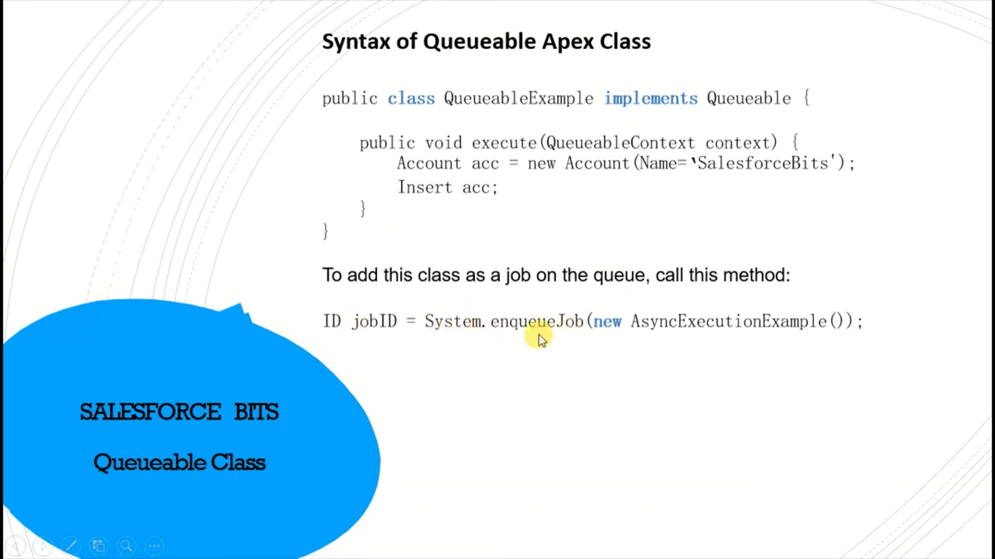
{"action": "mouse_move", "coordinate": [584, 330]}
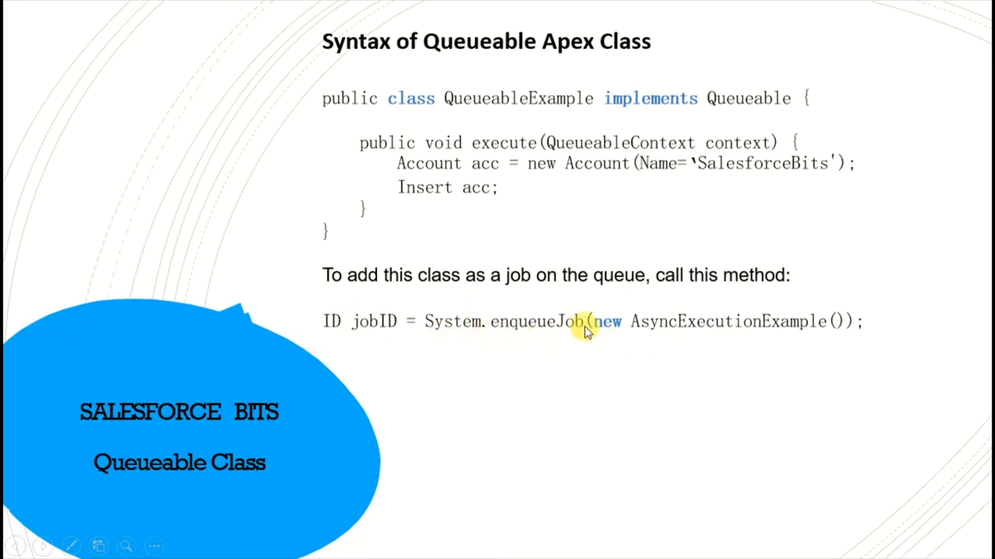
{"action": "mouse_move", "coordinate": [647, 328]}
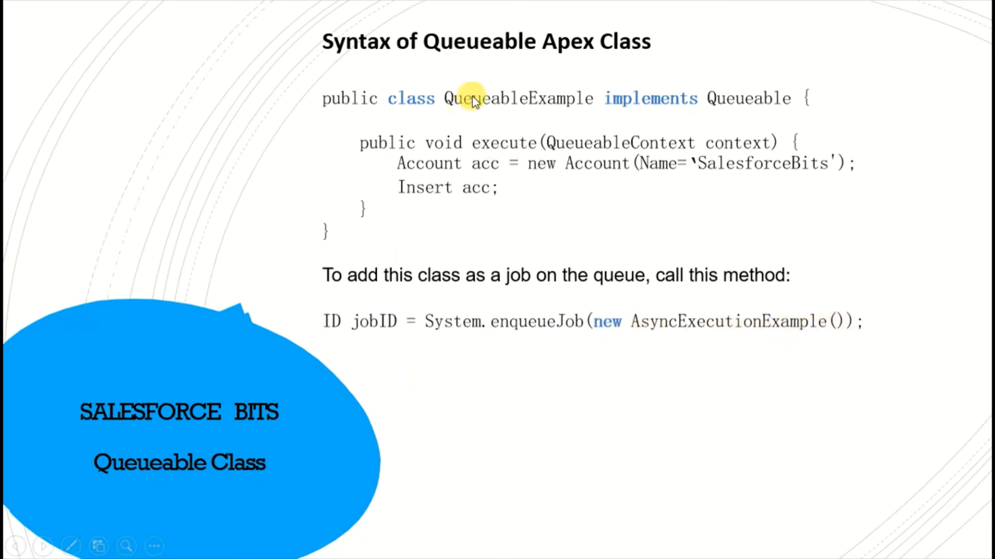
{"action": "mouse_move", "coordinate": [688, 324]}
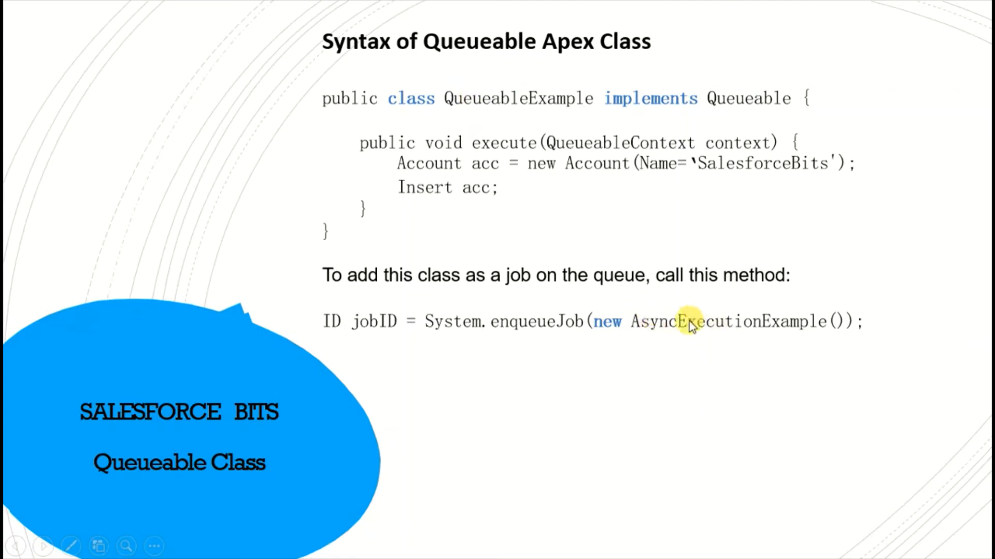
{"action": "mouse_move", "coordinate": [666, 283]}
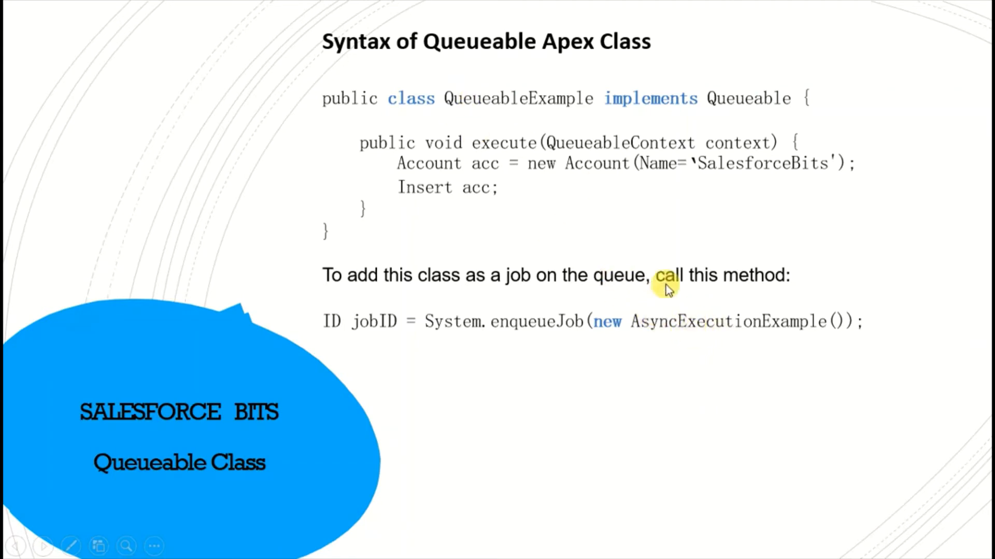
{"action": "mouse_move", "coordinate": [415, 282]}
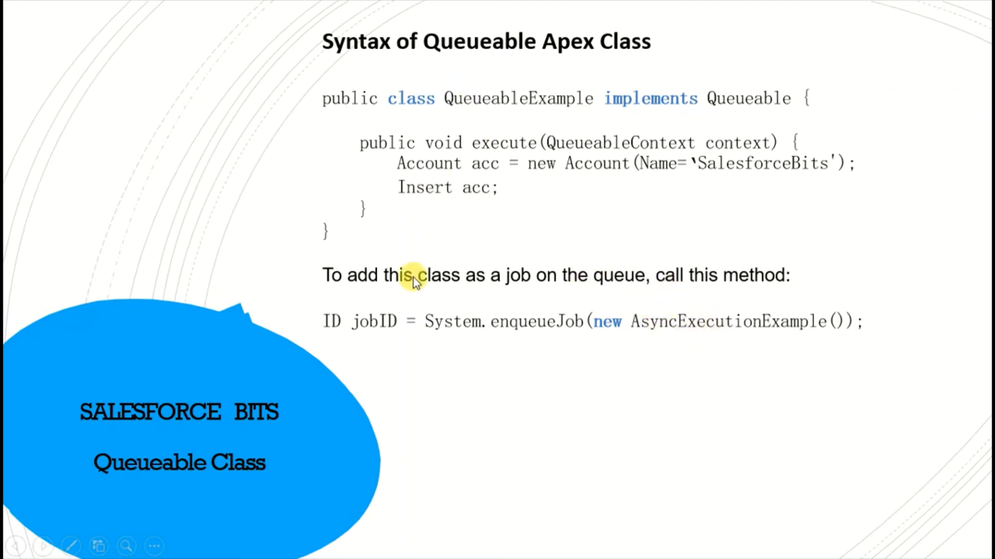
{"action": "mouse_move", "coordinate": [580, 310]}
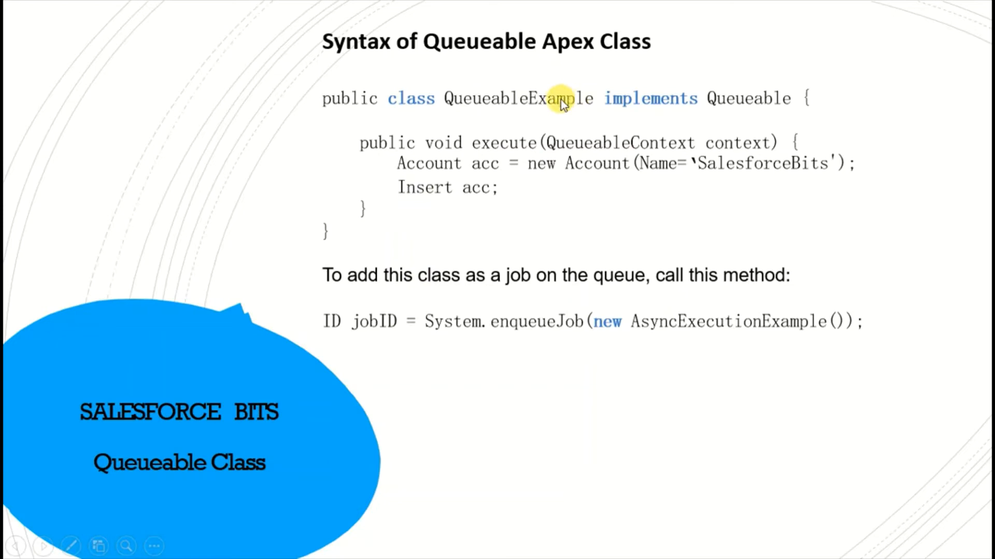
{"action": "mouse_move", "coordinate": [710, 322]}
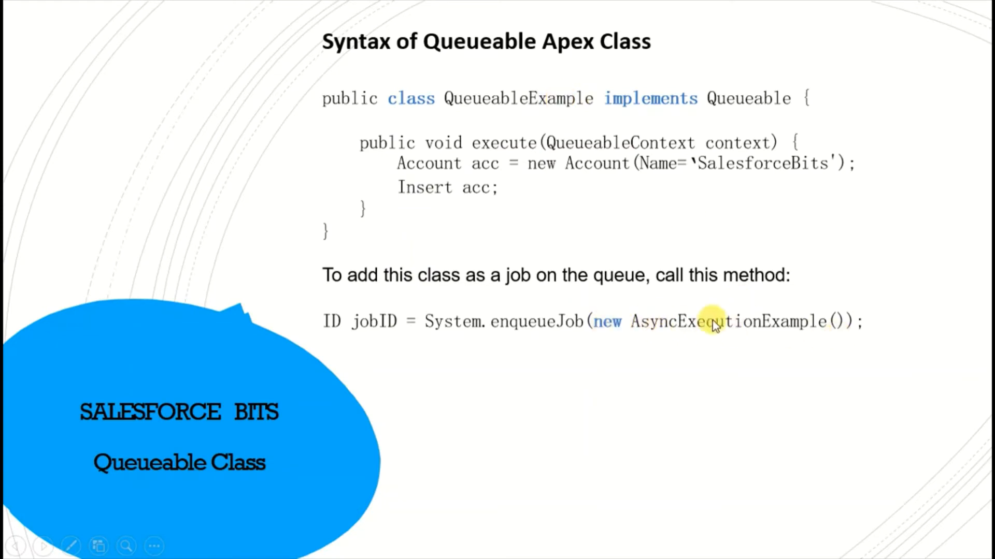
{"action": "mouse_move", "coordinate": [536, 322]}
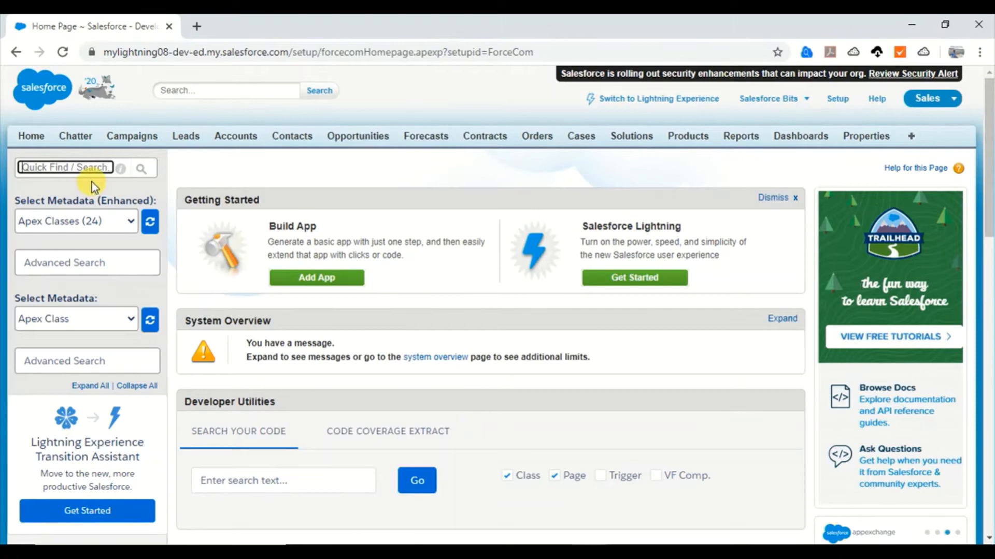
{"action": "type", "text": "a"}
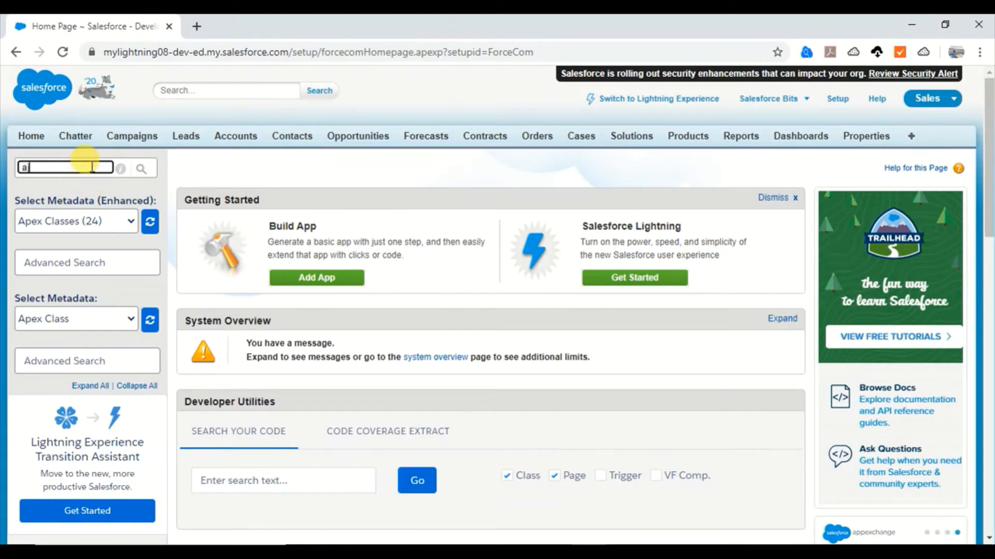
{"action": "type", "text": "pex"}
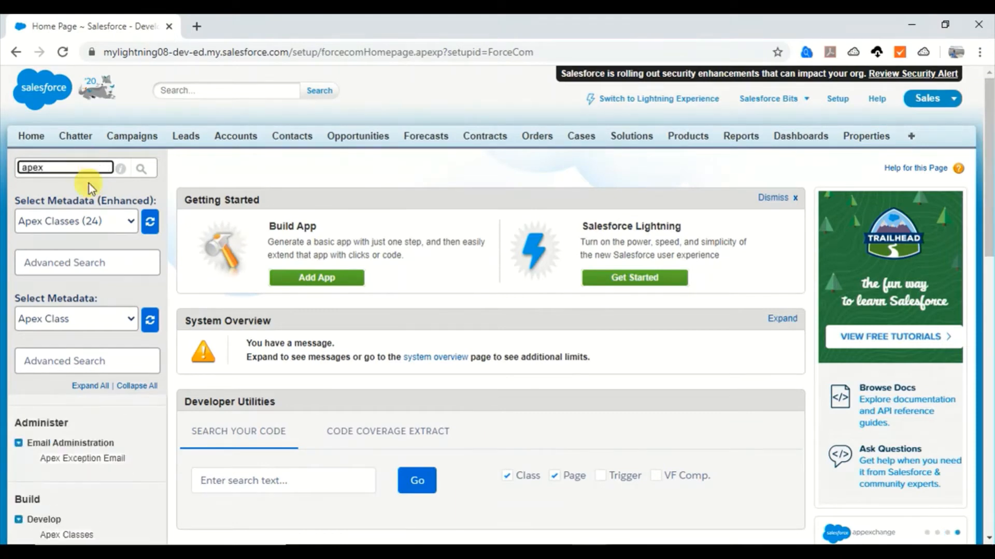
{"action": "scroll", "scroll_direction": "down", "scroll_amount": 3}
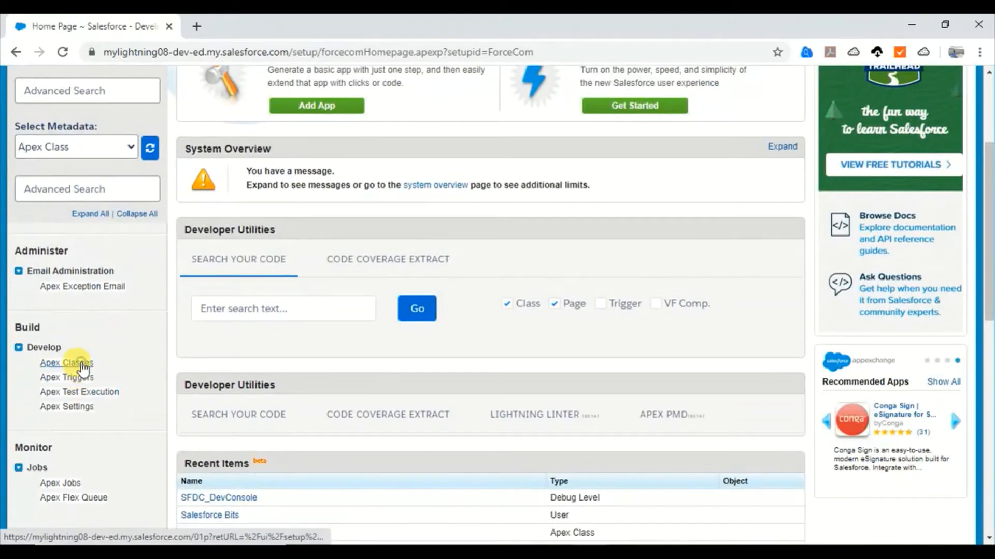
{"action": "left_click", "coordinate": [65, 363]}
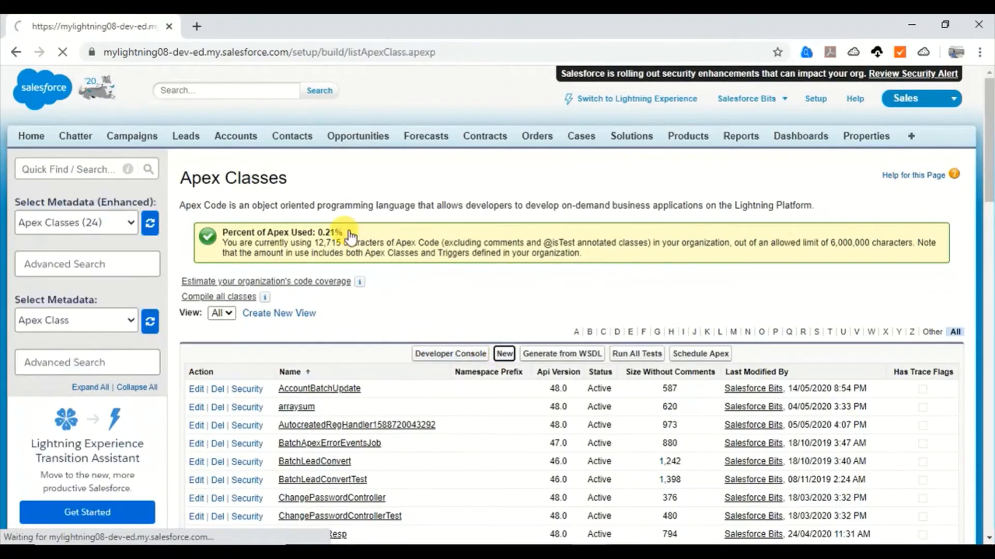
{"action": "left_click", "coordinate": [503, 353]}
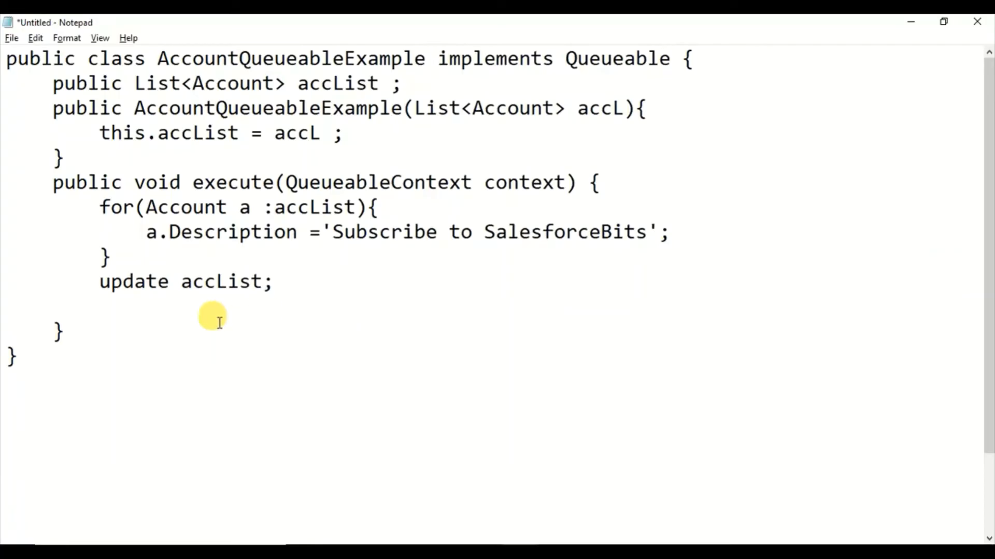
{"action": "key", "text": "ctrl+a"}
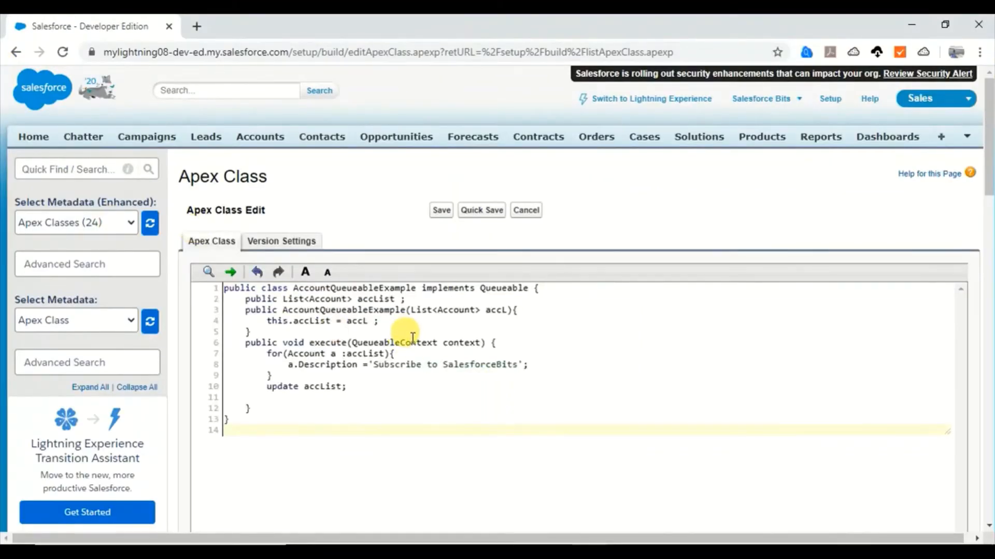
Review the AccountQueueableExample code and save the class
{"action": "double_click", "coordinate": [447, 288]}
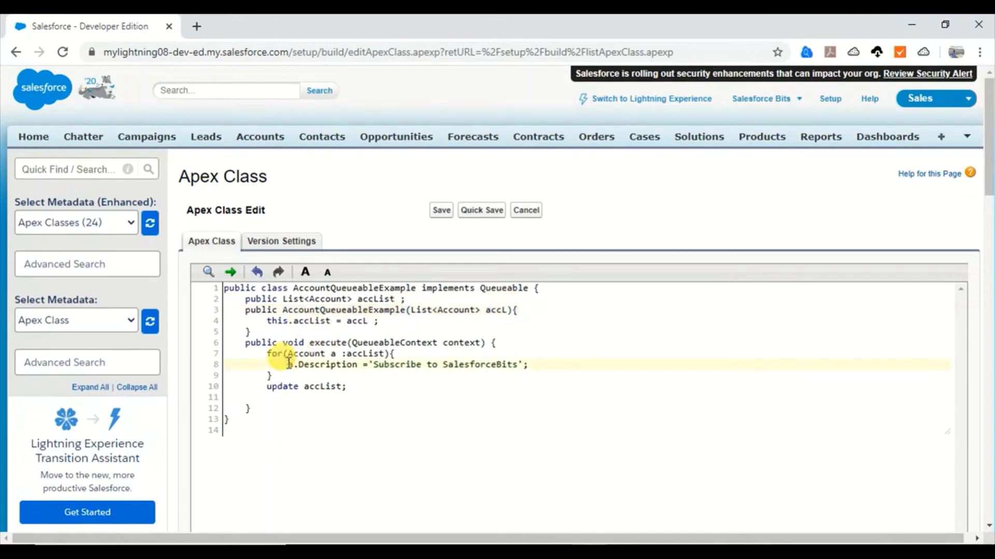
{"action": "double_click", "coordinate": [327, 342]}
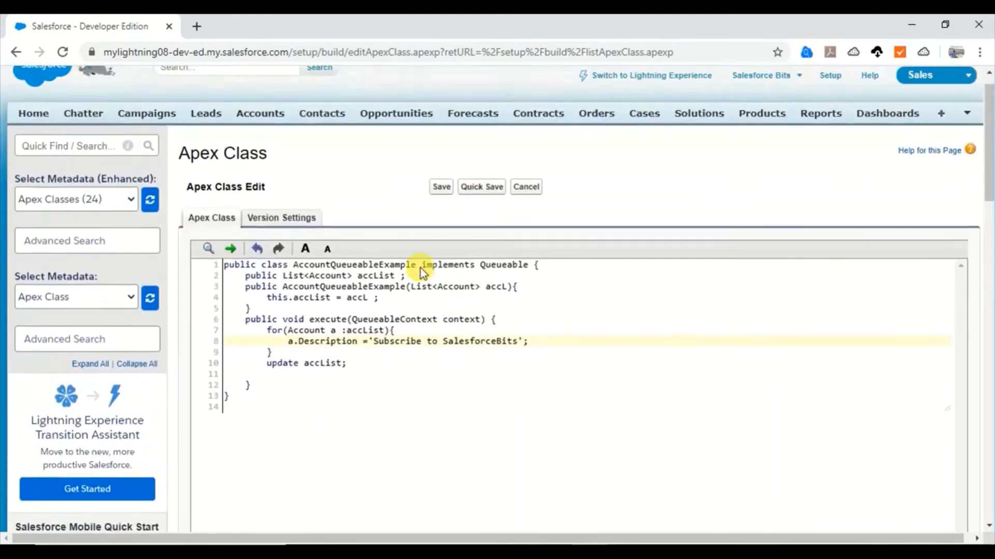
{"action": "left_click", "coordinate": [440, 208]}
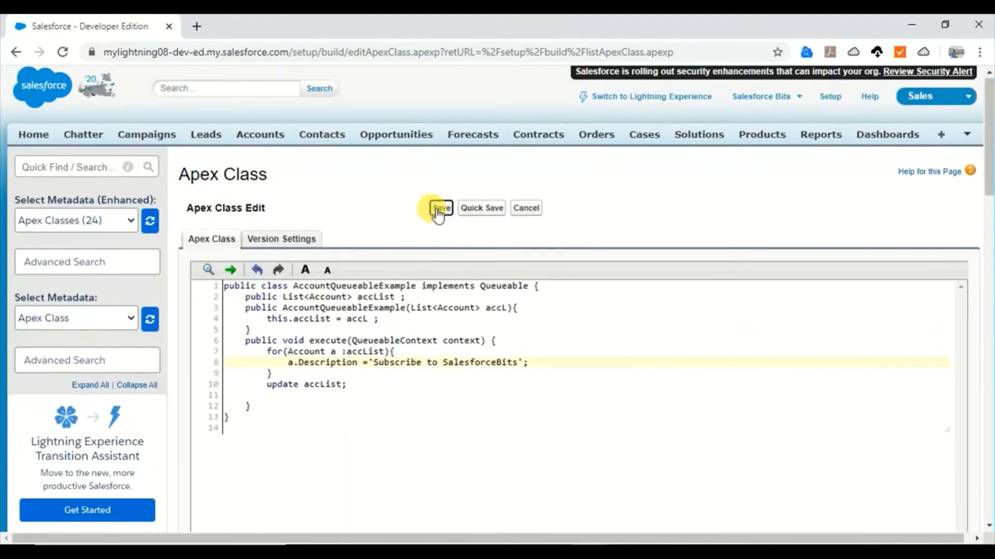
{"action": "left_click", "coordinate": [438, 207]}
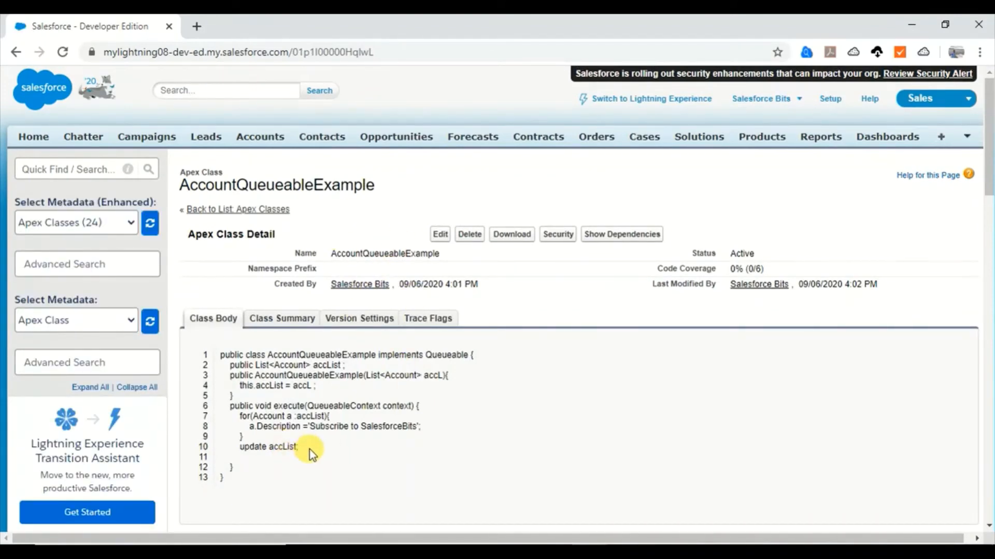
{"action": "mouse_move", "coordinate": [666, 297]}
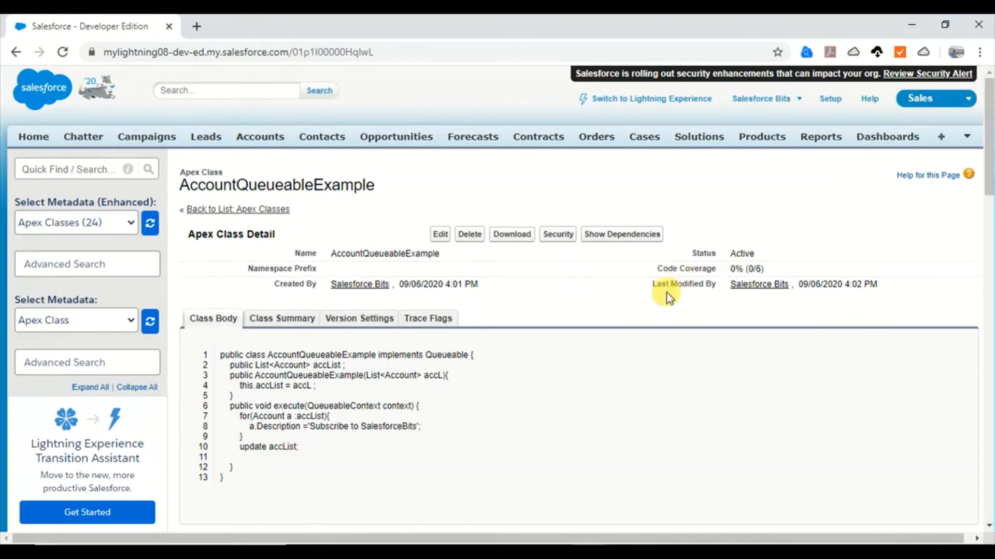
Launch the Developer Console from the user menu
{"action": "left_click", "coordinate": [766, 98]}
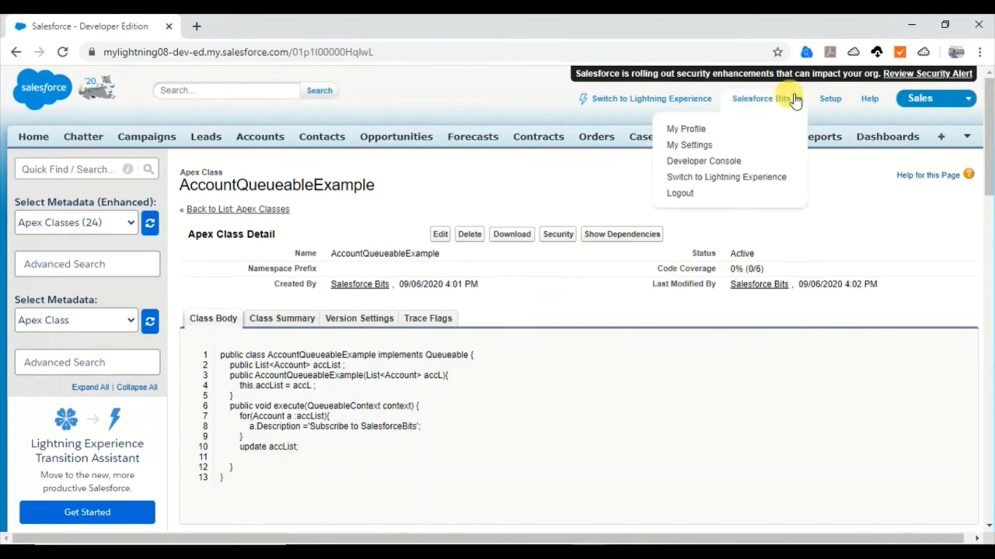
{"action": "left_click", "coordinate": [703, 161]}
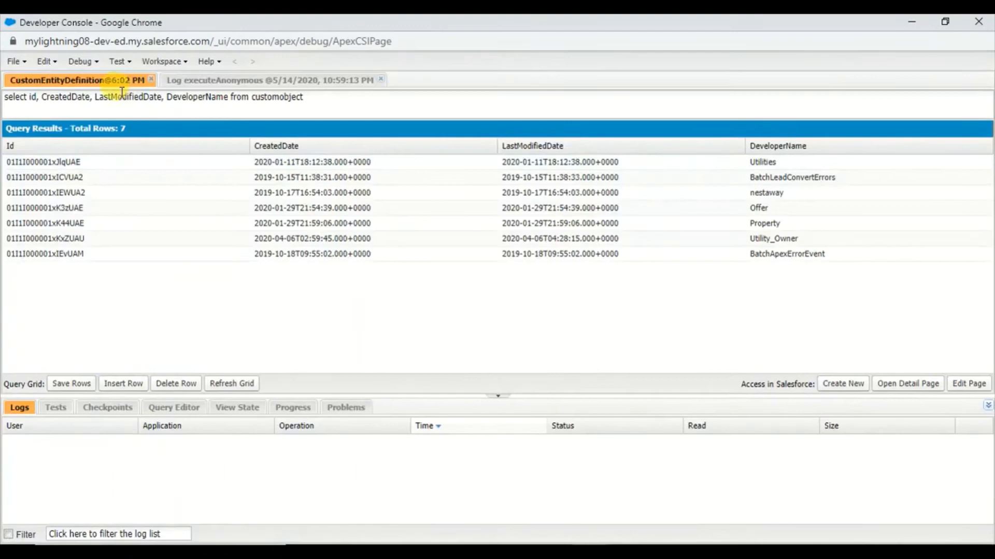
Paste the Notepad script that queries accounts and enqueues AccountQueueableExample into Execute Anonymous
{"action": "left_click", "coordinate": [81, 61]}
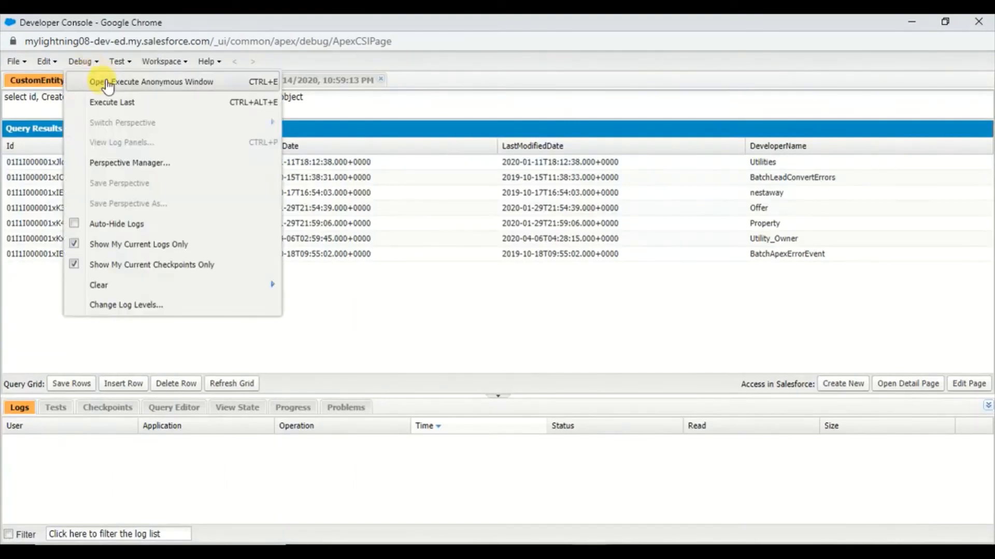
{"action": "left_click", "coordinate": [150, 81]}
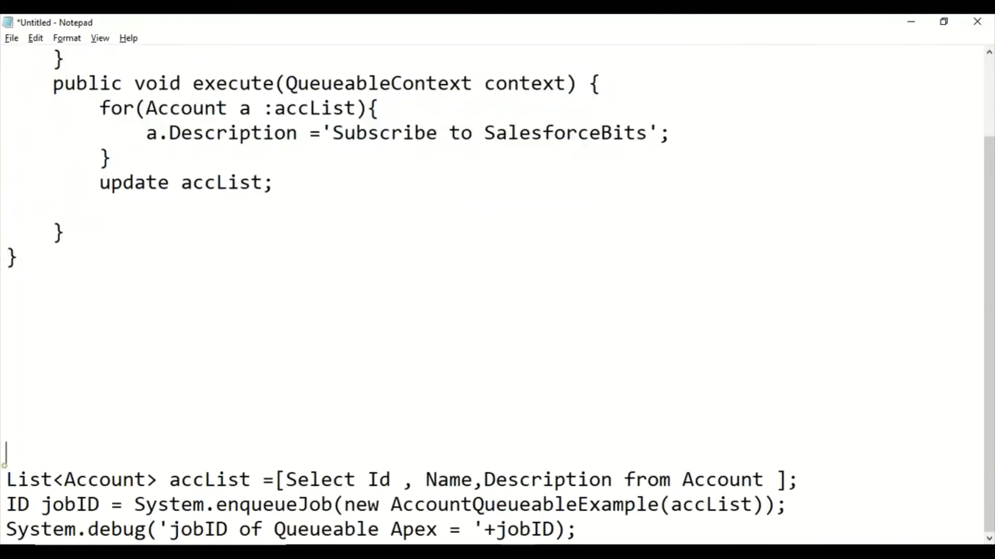
{"action": "key", "text": "alt+tab"}
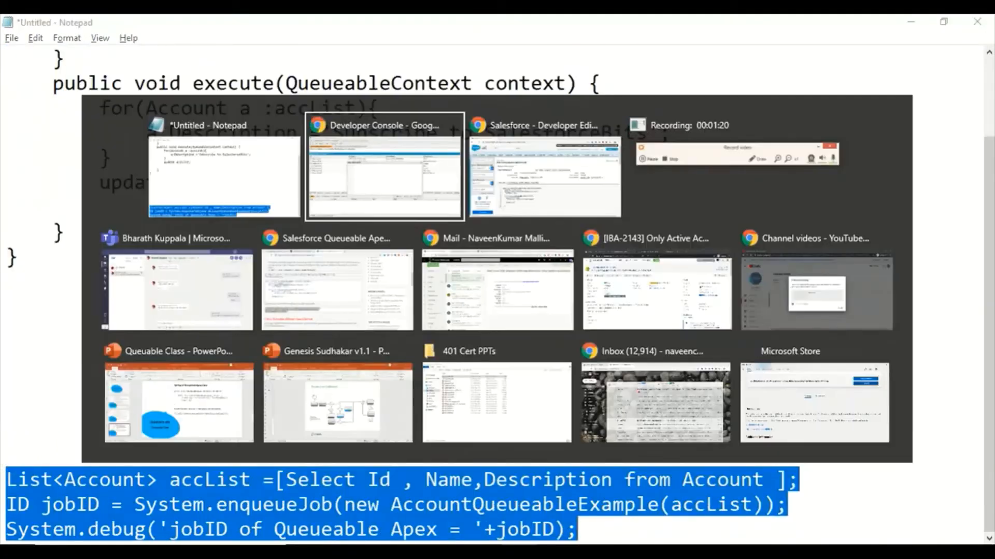
{"action": "left_click", "coordinate": [383, 165]}
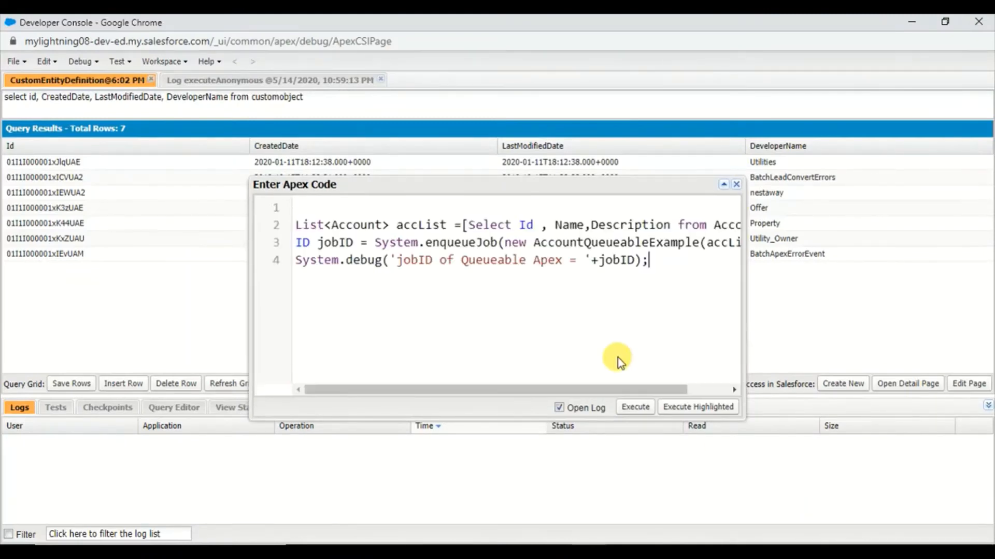
Remove the script's blank first line, execute it with Open Log, and review the job ID
{"action": "left_click", "coordinate": [723, 184]}
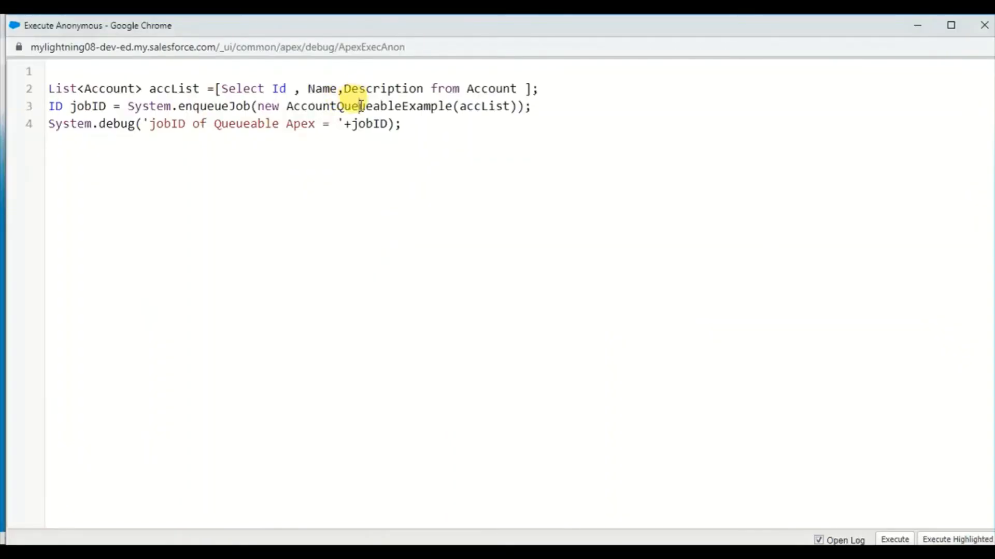
{"action": "left_click", "coordinate": [452, 106]}
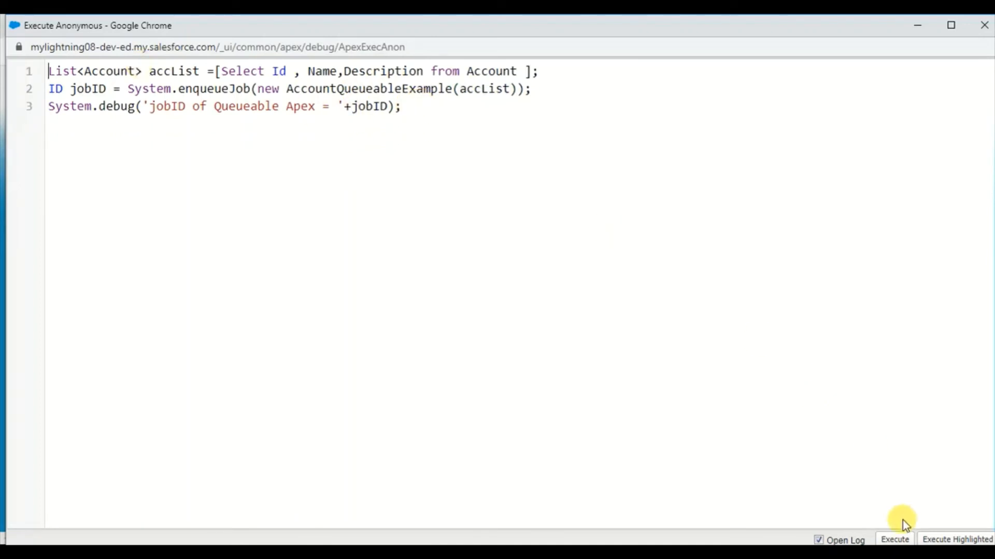
{"action": "mouse_move", "coordinate": [576, 274]}
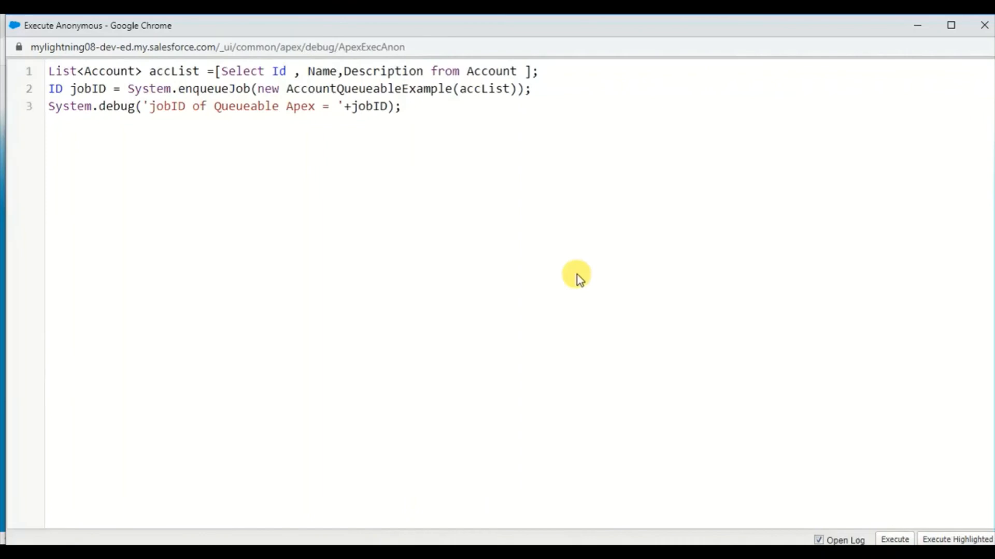
{"action": "left_click", "coordinate": [893, 539]}
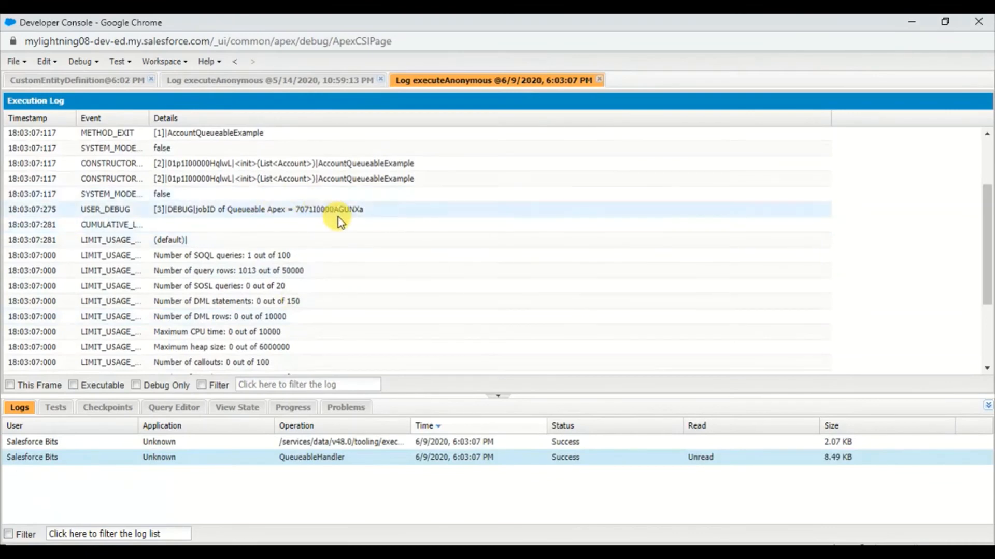
{"action": "scroll", "scroll_direction": "up", "scroll_amount": 3}
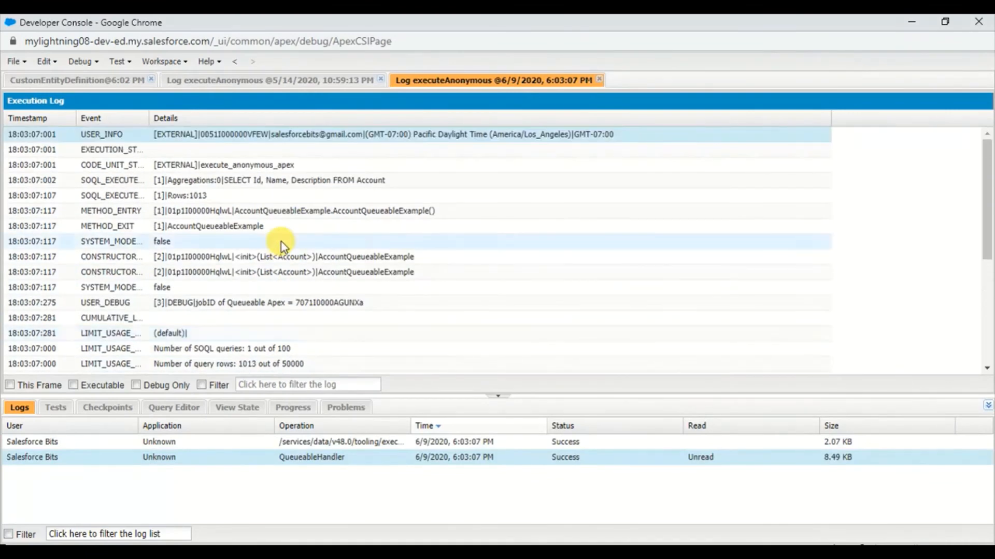
{"action": "key", "text": "alt+tab"}
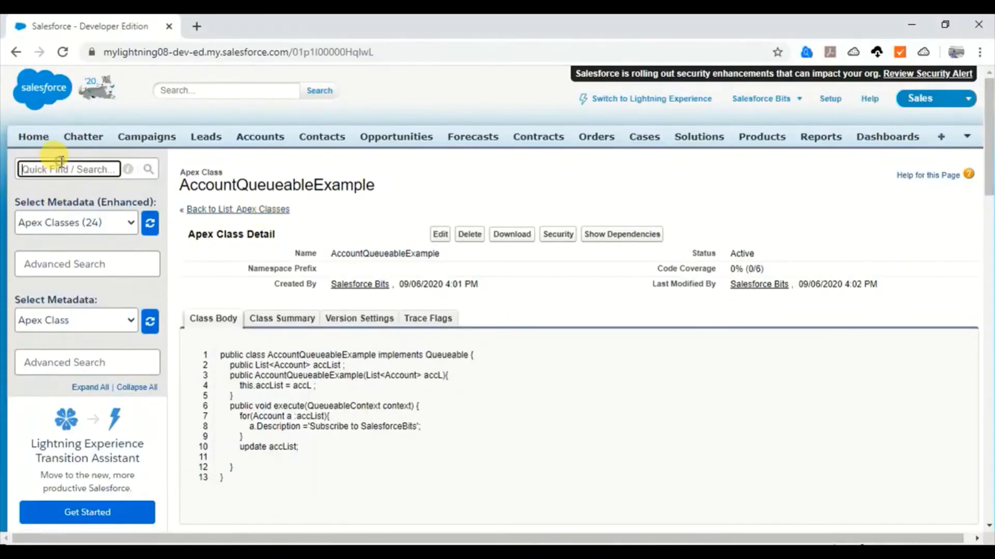
Check Apex Flex Queue, then confirm AccountQueueableExample shows Completed under Apex Jobs
{"action": "type", "text": "jobs"}
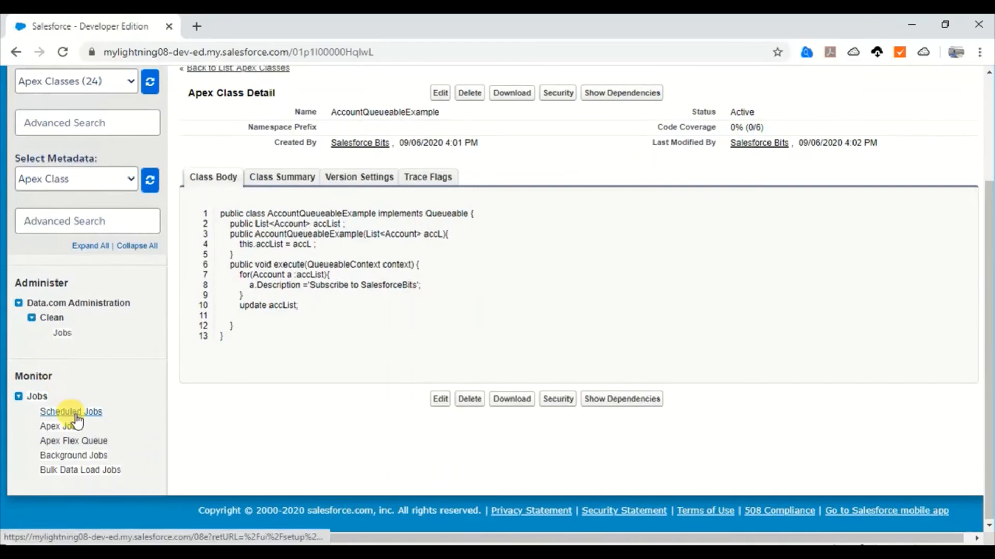
{"action": "left_click", "coordinate": [70, 412]}
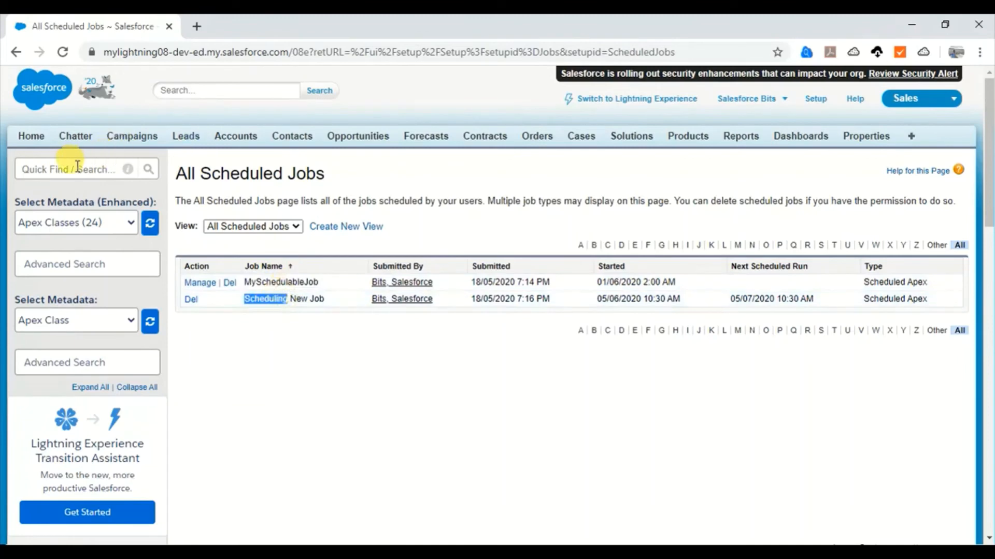
{"action": "type", "text": "ques"}
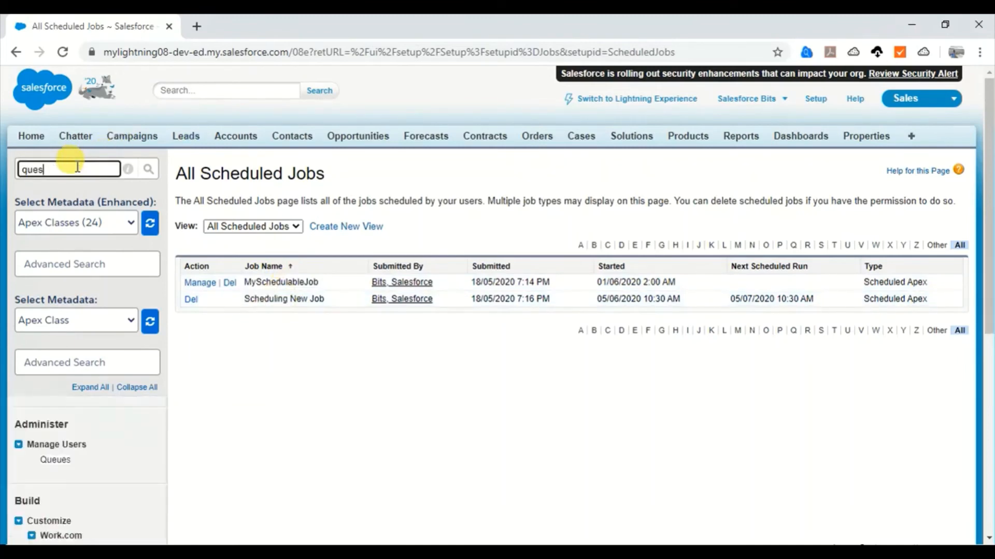
{"action": "scroll", "scroll_direction": "down", "scroll_amount": 3}
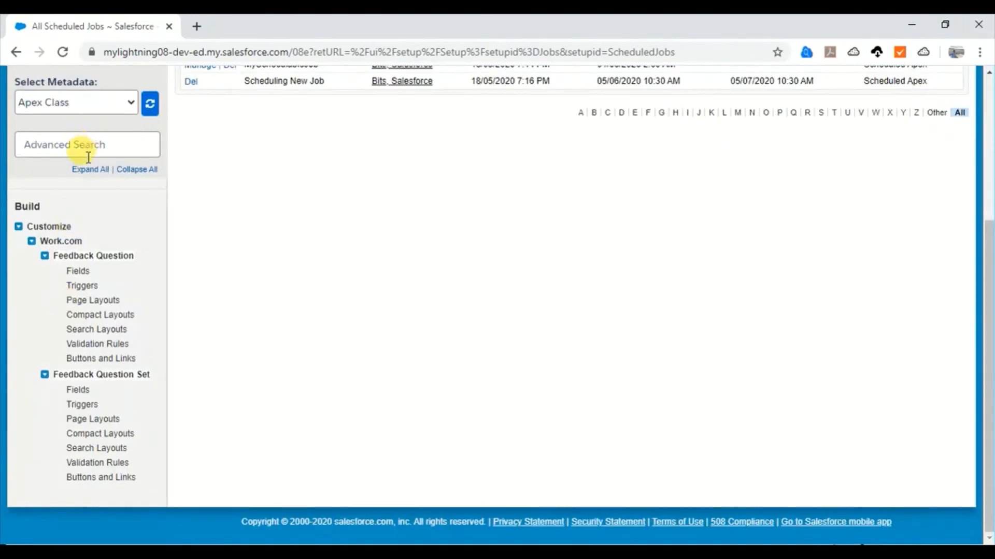
{"action": "scroll", "scroll_direction": "down", "scroll_amount": 3}
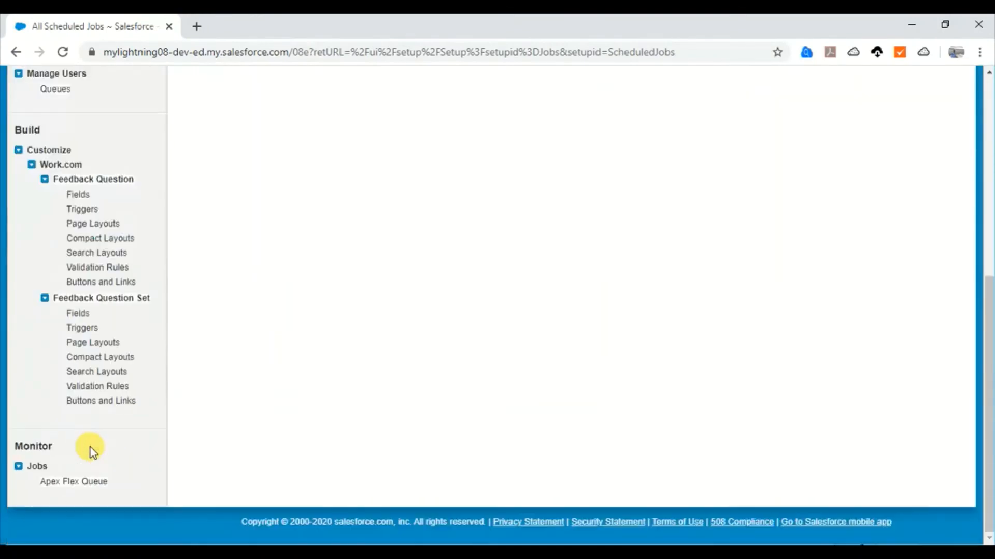
{"action": "left_click", "coordinate": [74, 482]}
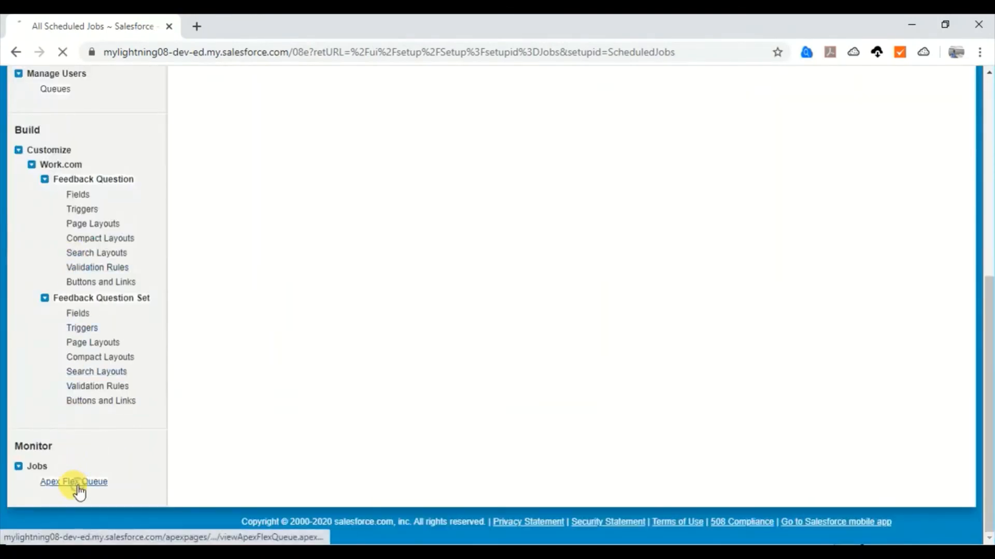
{"action": "left_click", "coordinate": [73, 482]}
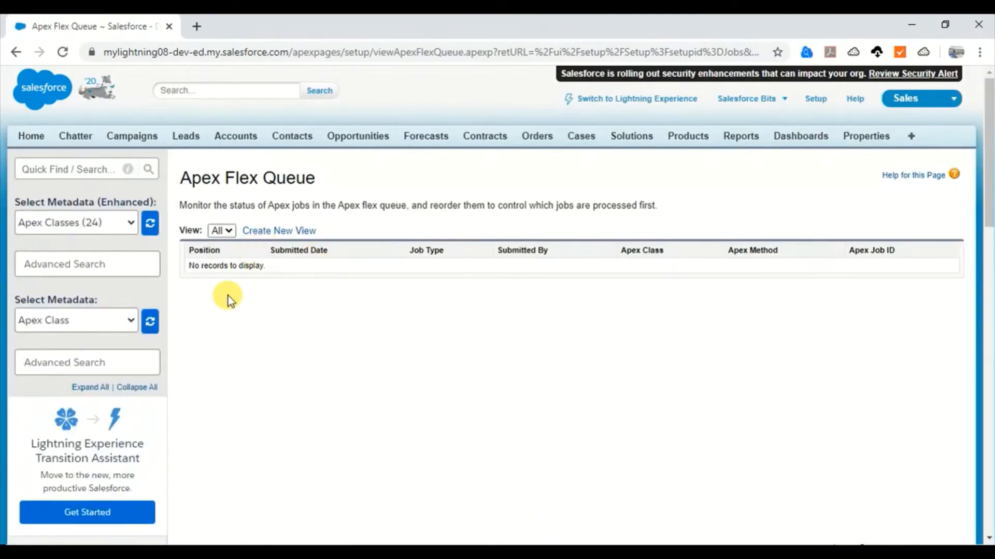
{"action": "scroll", "scroll_direction": "down", "scroll_amount": 3}
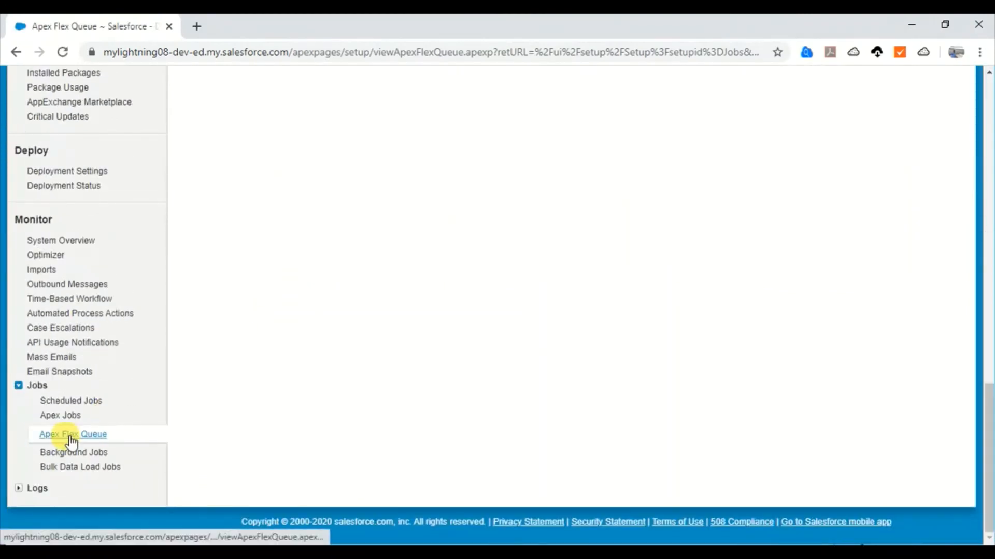
{"action": "left_click", "coordinate": [60, 416]}
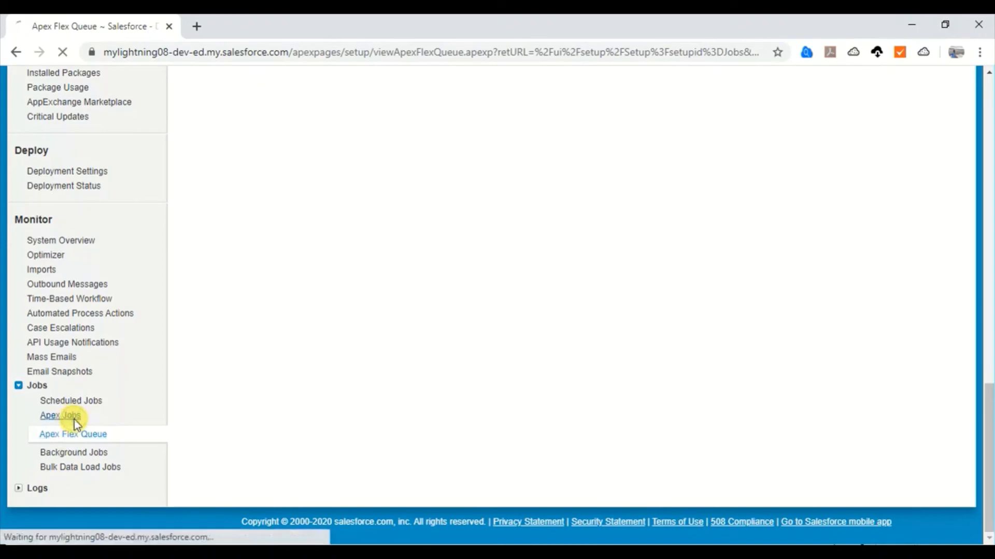
{"action": "left_click", "coordinate": [59, 416]}
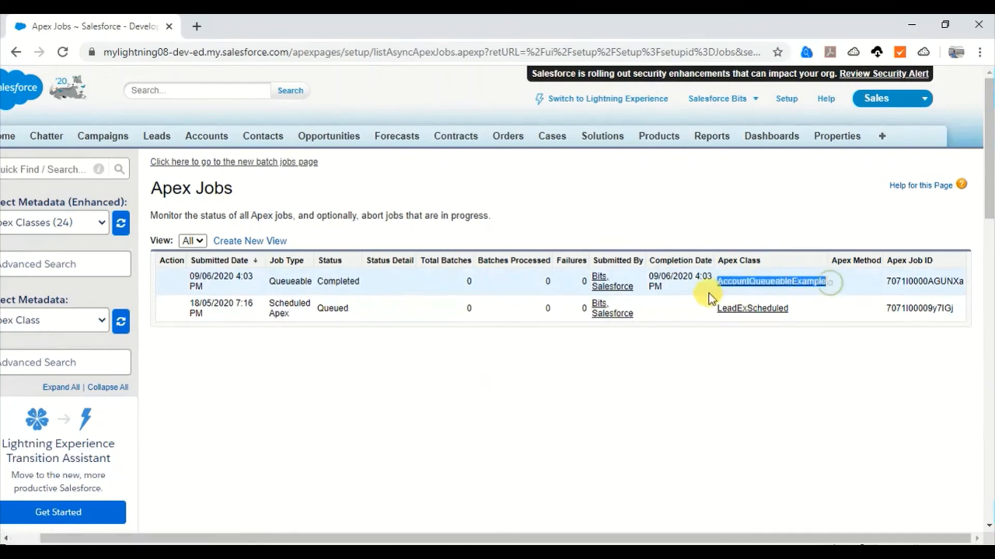
{"action": "mouse_move", "coordinate": [368, 373]}
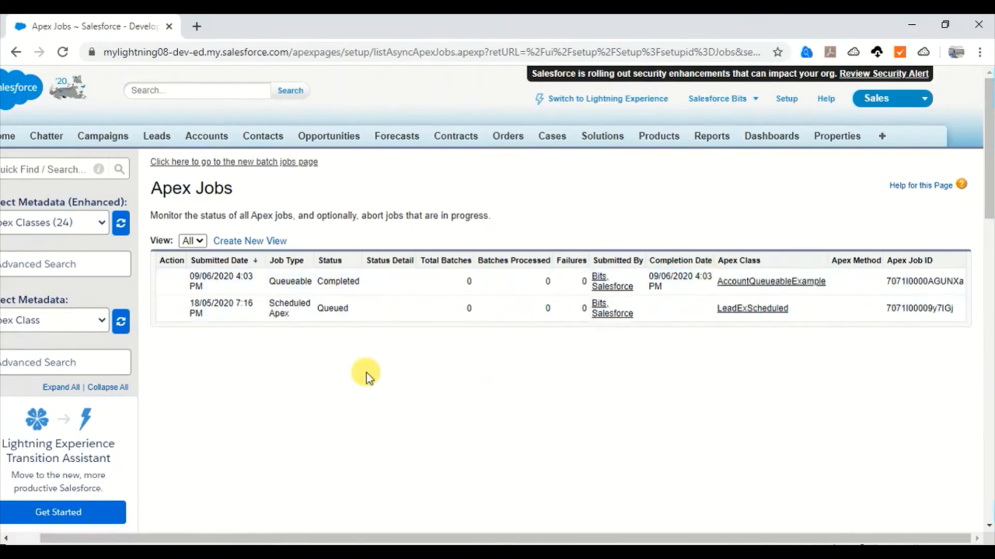
Open a new blank browser tab beside the Apex Jobs page
{"action": "double_click", "coordinate": [337, 281]}
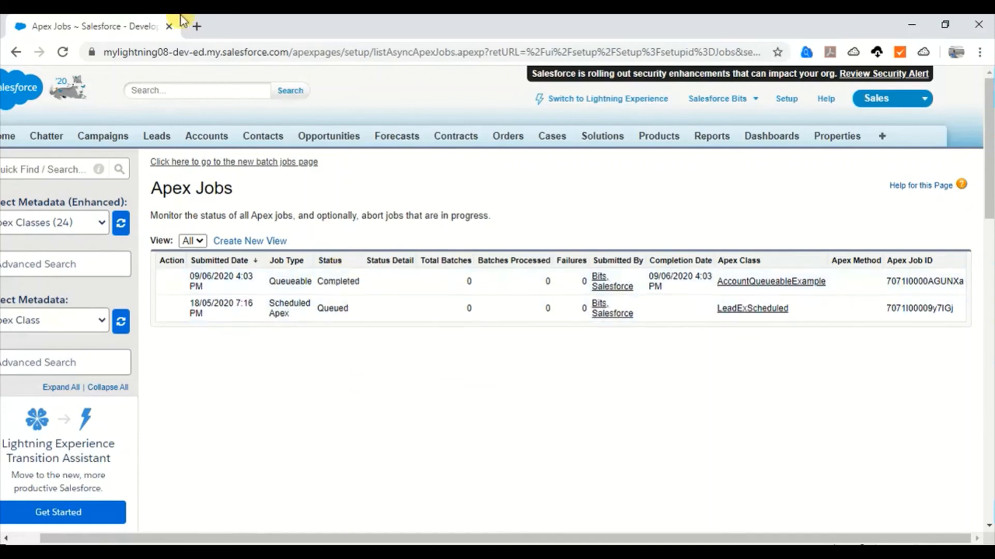
{"action": "left_click", "coordinate": [196, 26]}
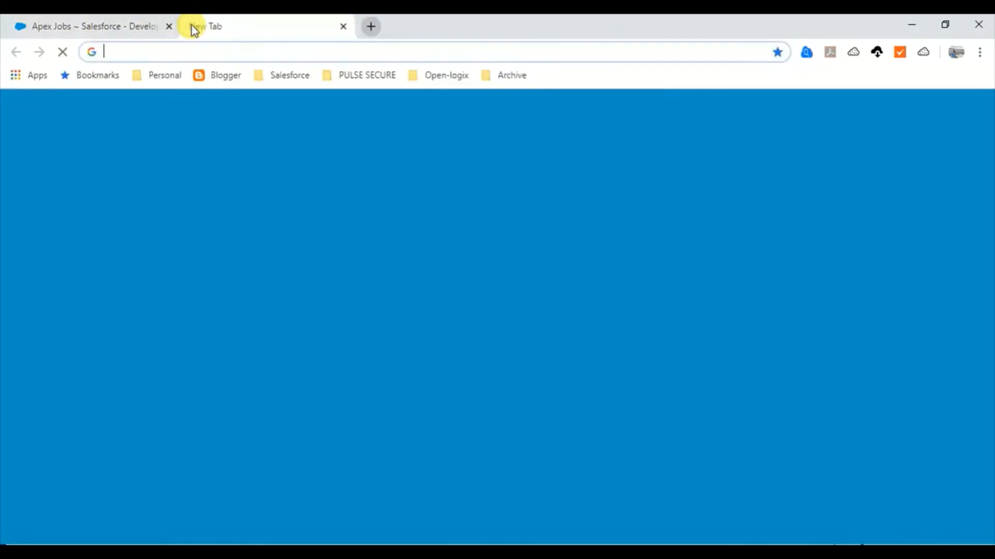
Log in to workbench.developerforce.com with Salesforce, accepting the terms, and reach SOQL Query
{"action": "type", "text": "workbench.developerforce.com"}
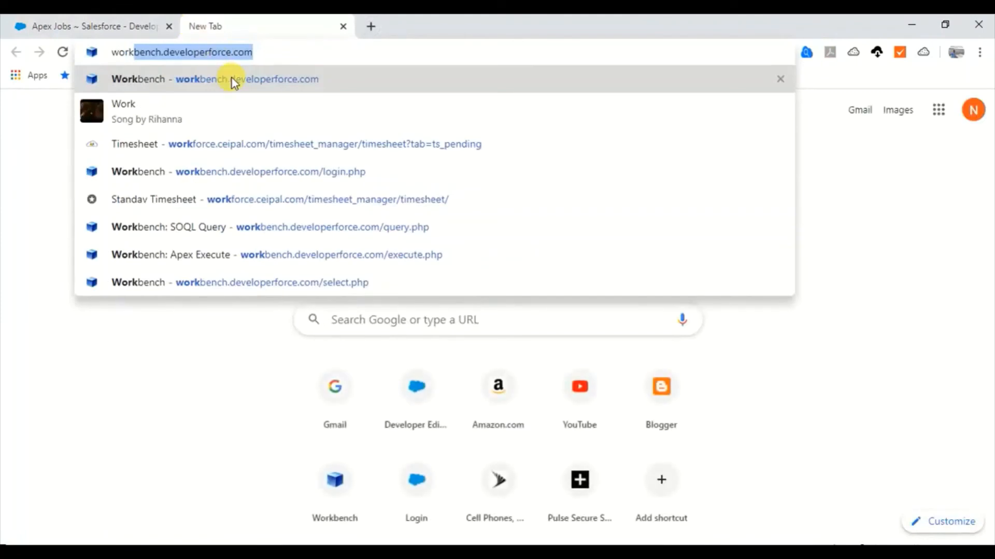
{"action": "left_click", "coordinate": [238, 171]}
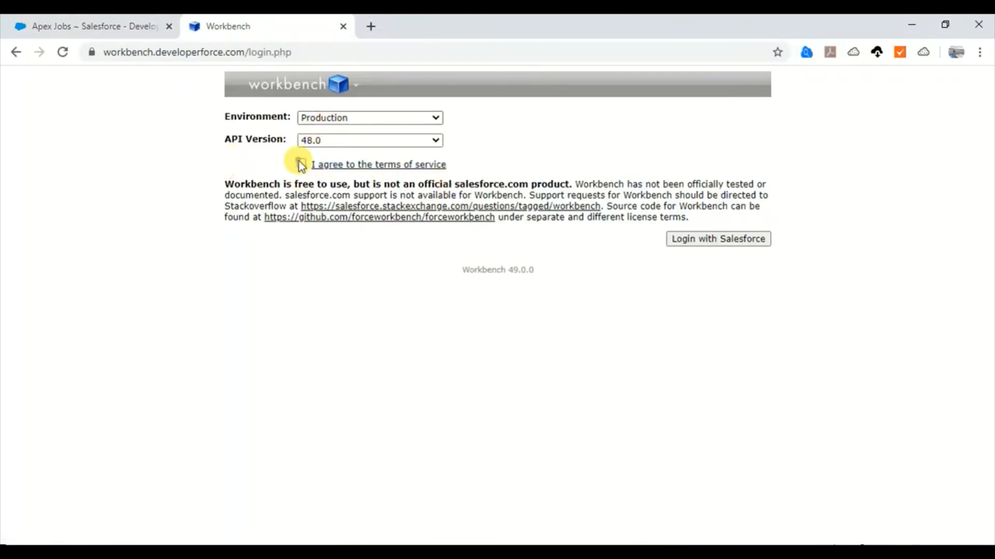
{"action": "left_click", "coordinate": [301, 164]}
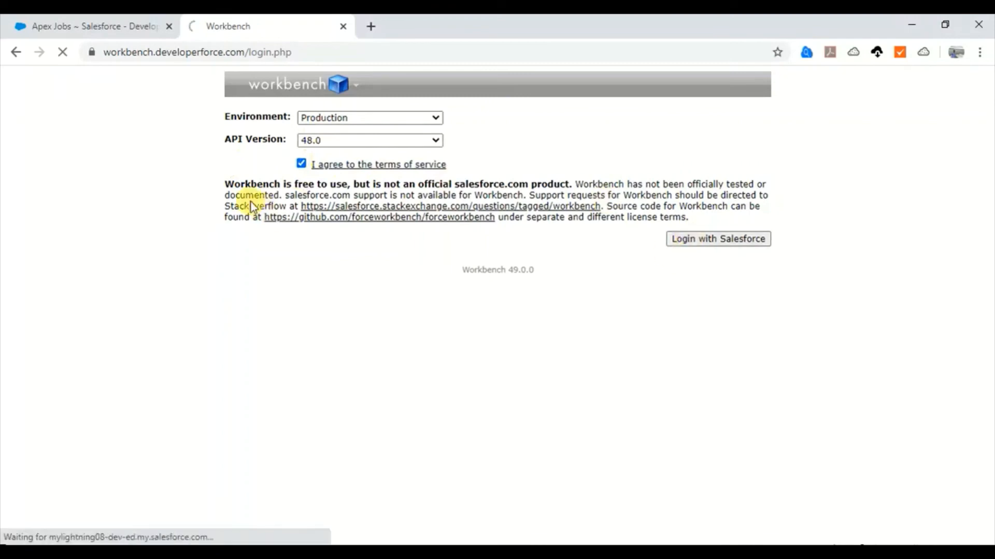
{"action": "left_click", "coordinate": [717, 240]}
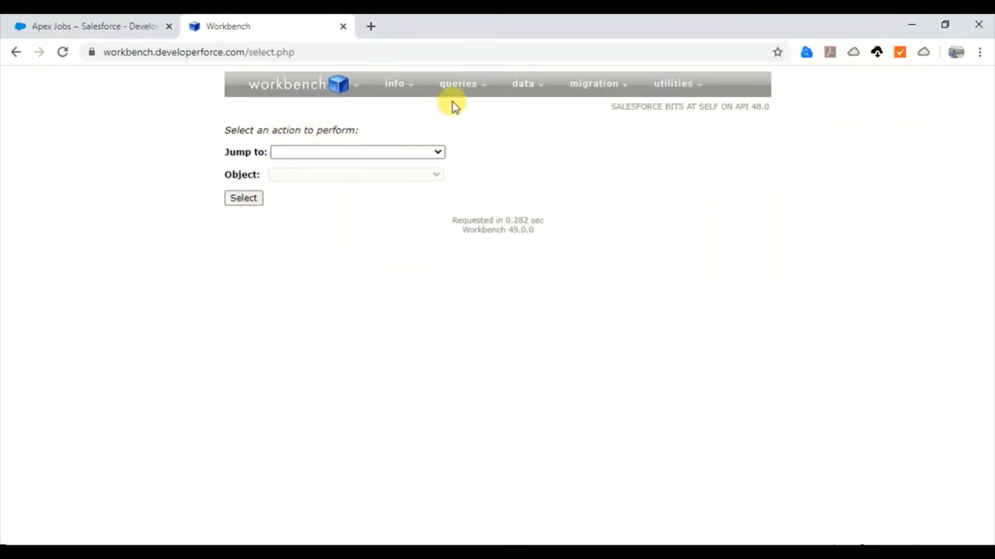
{"action": "left_click", "coordinate": [457, 82]}
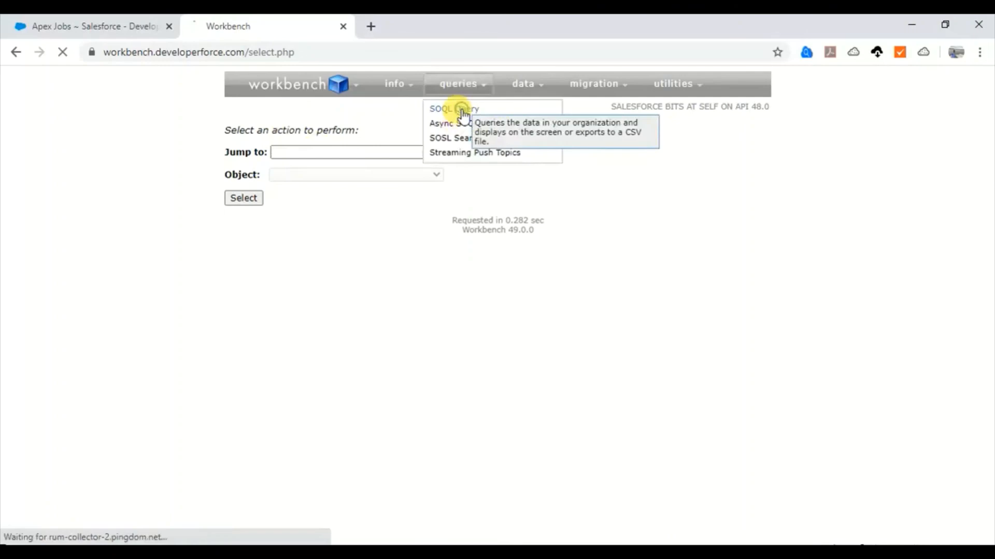
{"action": "left_click", "coordinate": [452, 108]}
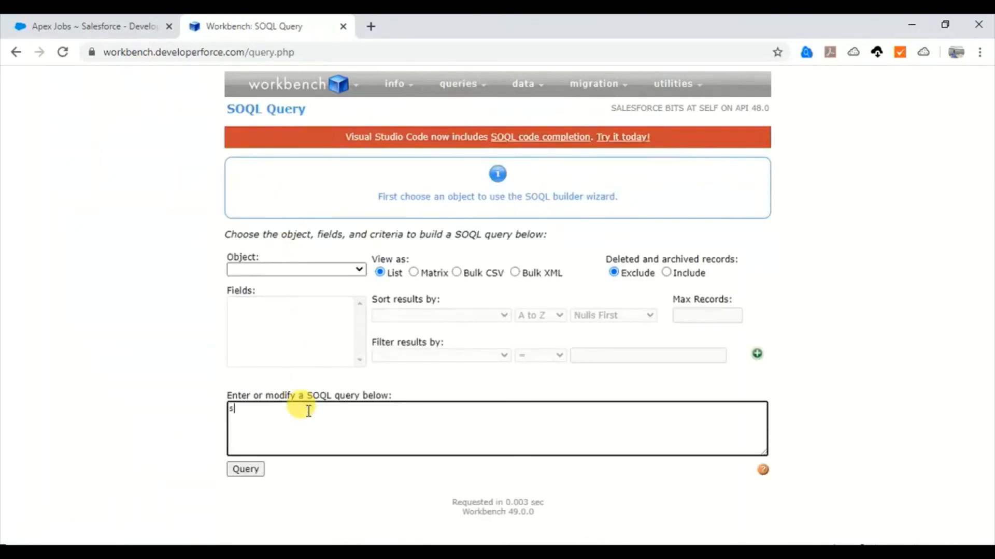
Run 'select description, name from account' and check the 1013 'Subscribe to SalesforceBits' results
{"action": "type", "text": "select"}
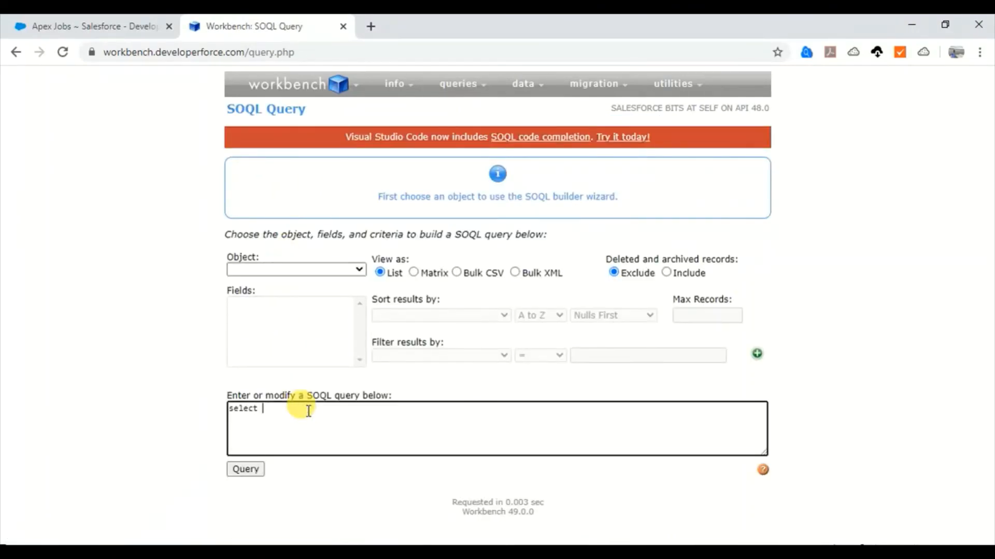
{"action": "type", "text": "description, name from account"}
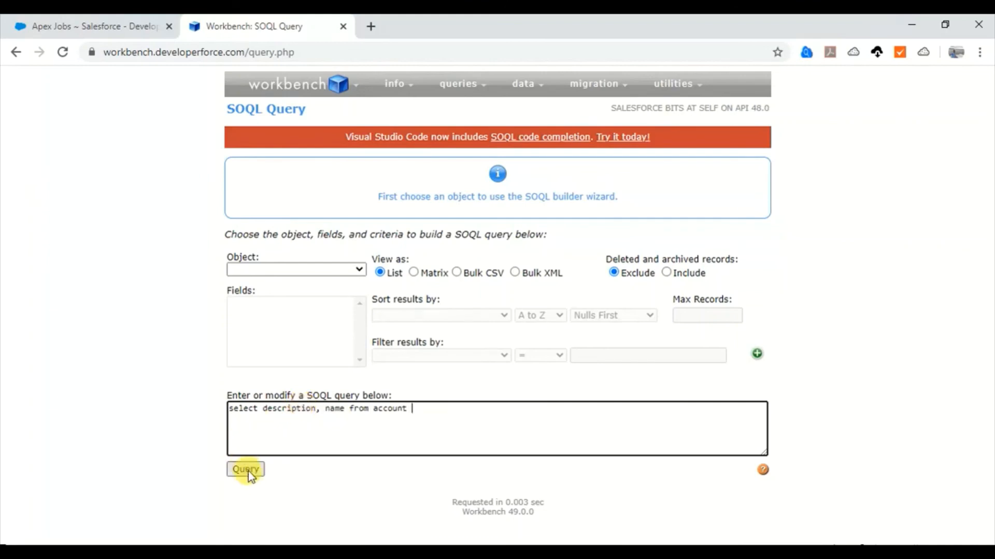
{"action": "left_click", "coordinate": [245, 469]}
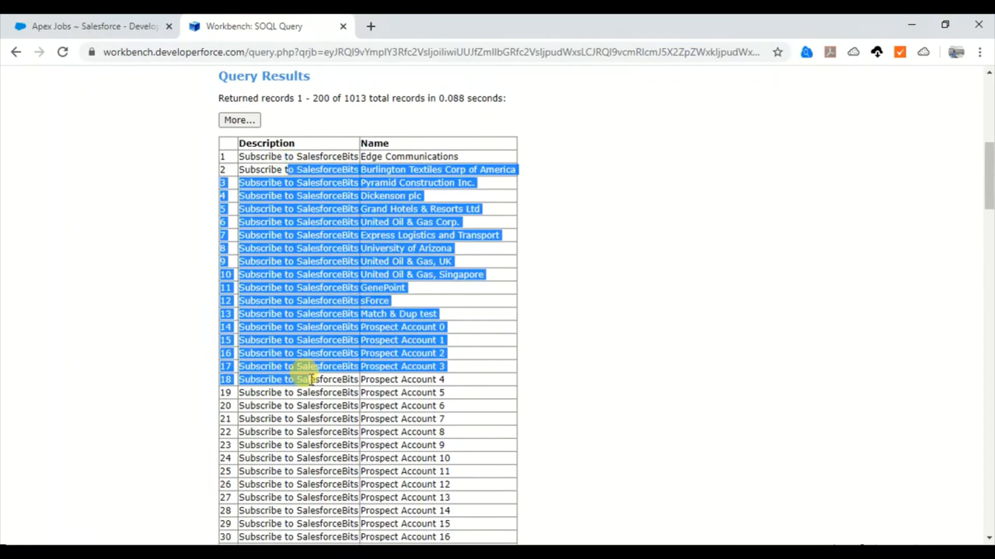
{"action": "scroll", "scroll_direction": "down", "scroll_amount": 3}
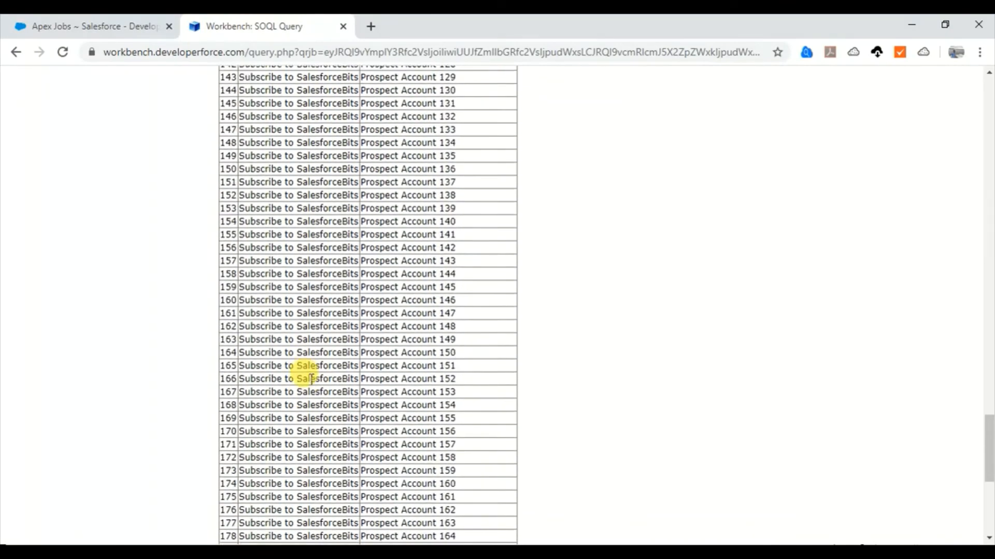
{"action": "scroll", "scroll_direction": "up", "scroll_amount": 3}
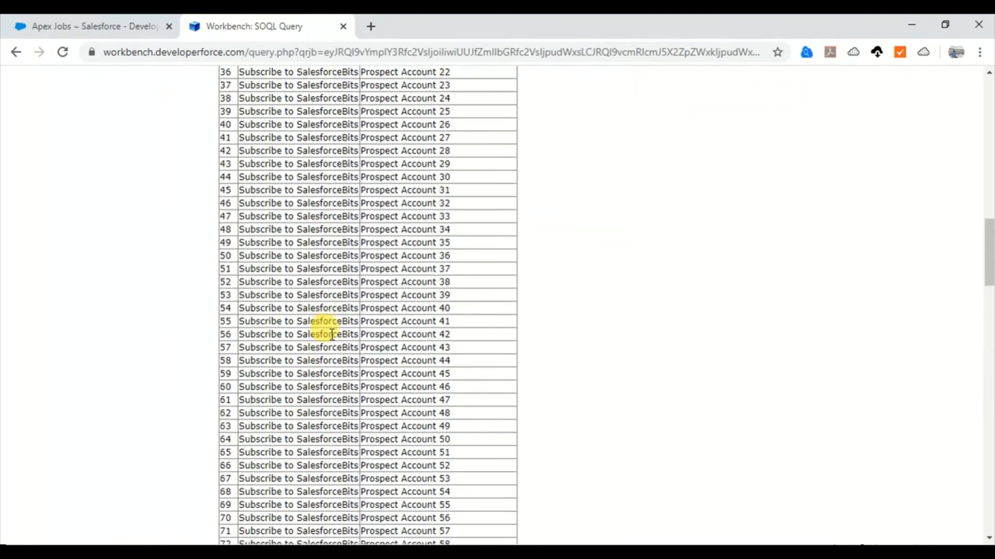
{"action": "scroll", "scroll_direction": "up", "scroll_amount": 3}
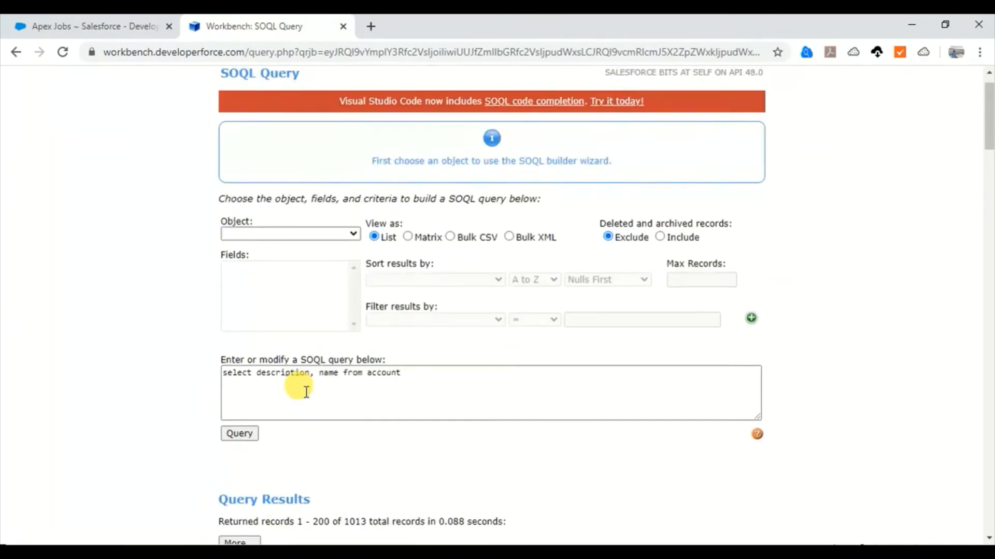
{"action": "scroll", "scroll_direction": "up", "scroll_amount": 3}
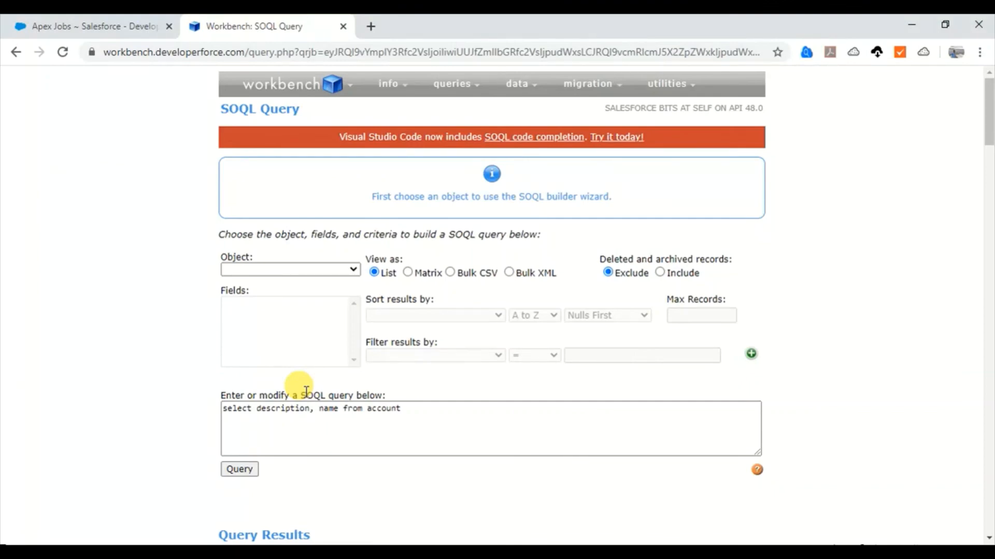
{"action": "mouse_move", "coordinate": [305, 317]}
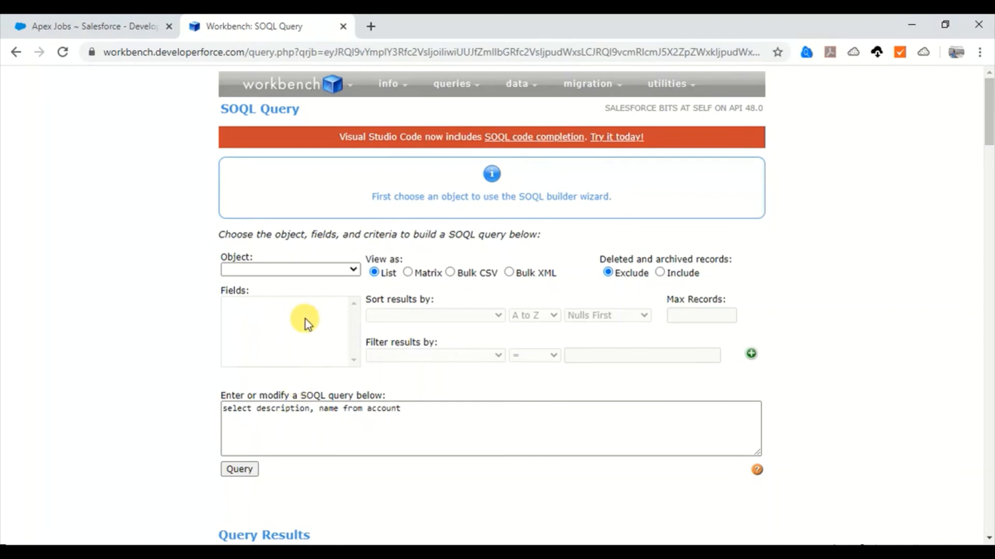